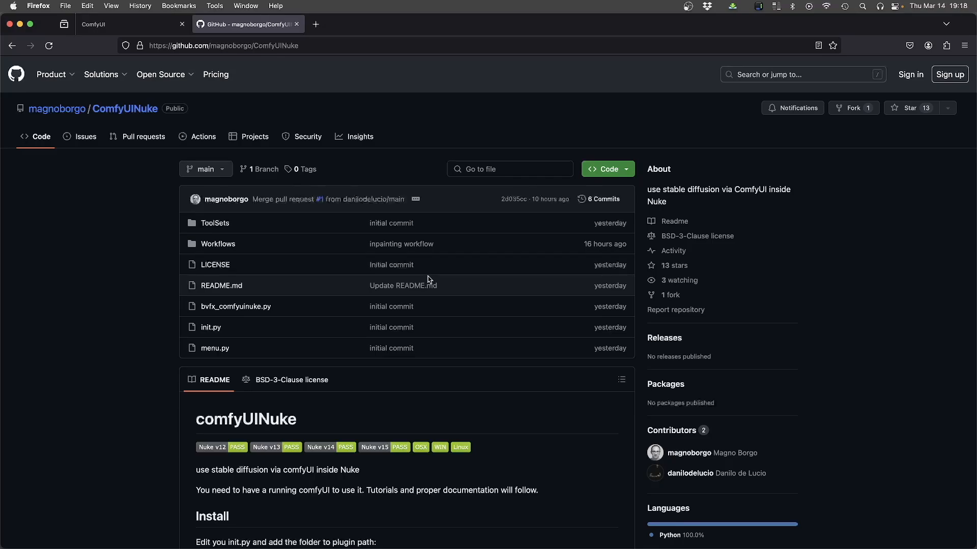
Scroll to the ComfyUINuke README install steps and select the nuke.pluginAddPath line and init.py.
{"action": "scroll", "scroll_direction": "down", "scroll_amount": 3}
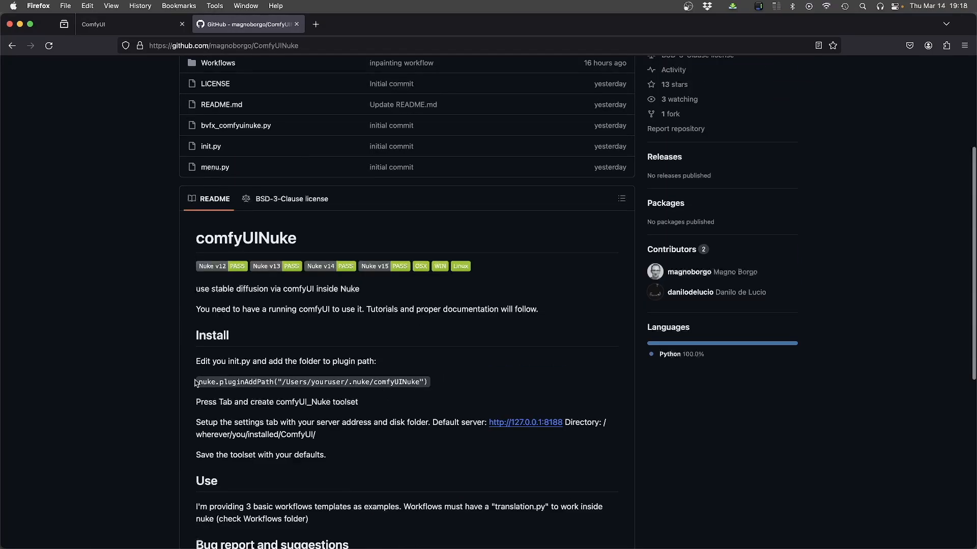
{"action": "left_click_drag", "start_coordinate": [195, 382], "coordinate": [429, 382]}
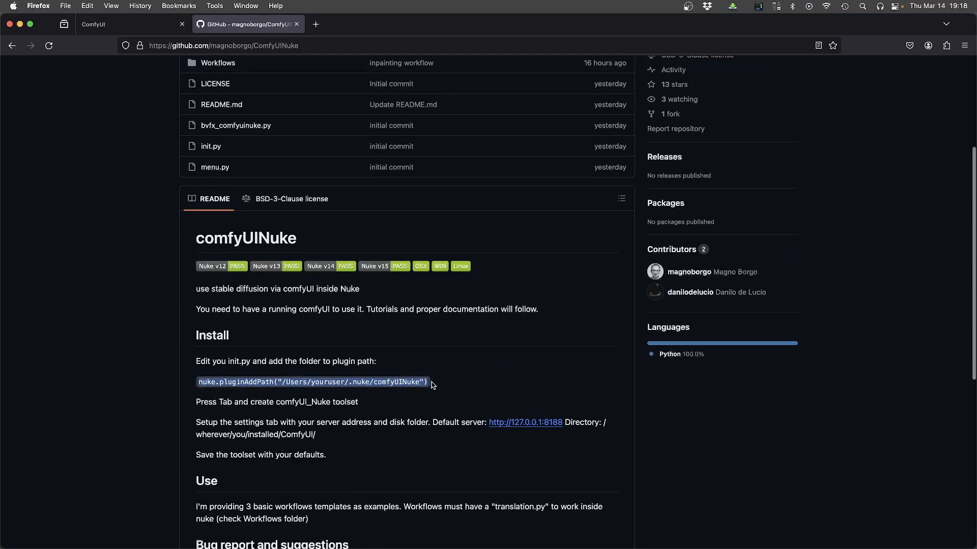
{"action": "mouse_move", "coordinate": [241, 389]}
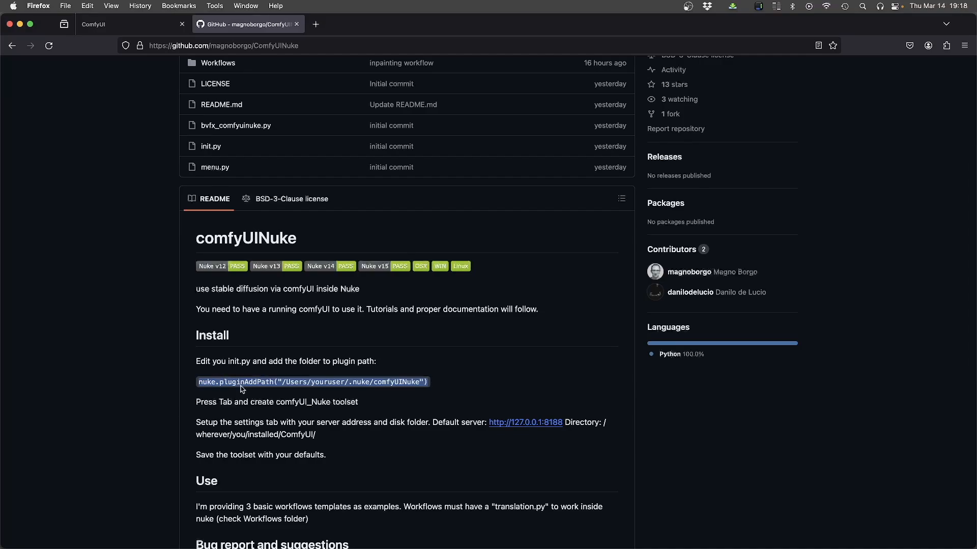
{"action": "double_click", "coordinate": [240, 361]}
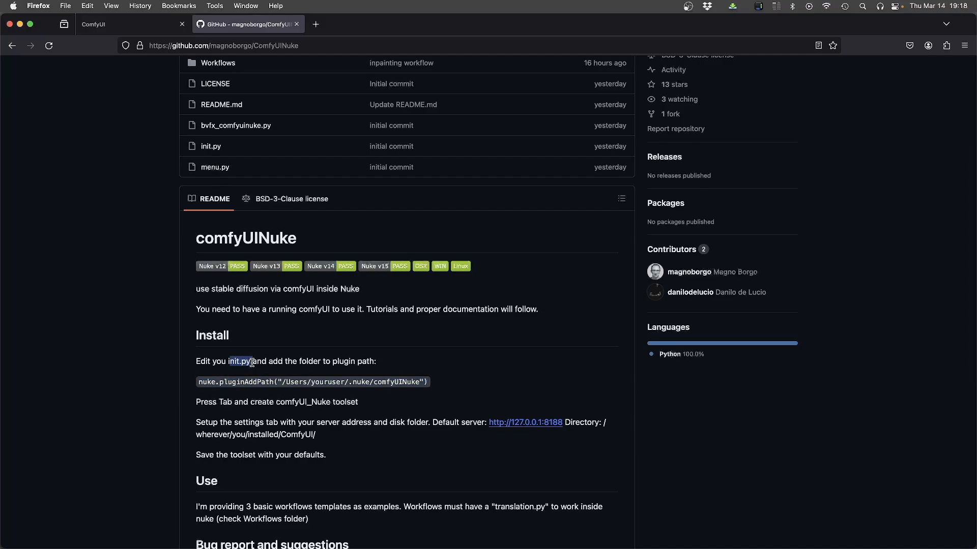
{"action": "left_click", "coordinate": [131, 390]}
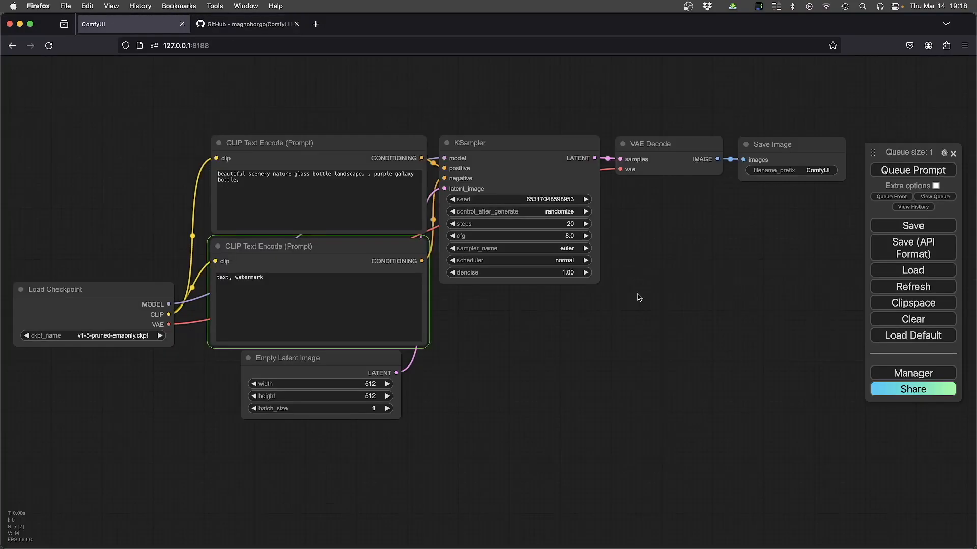
Queue the default ComfyUI workflow for the galaxy bottle image and check the 127.0.0.1:8188 address.
{"action": "left_click", "coordinate": [913, 170]}
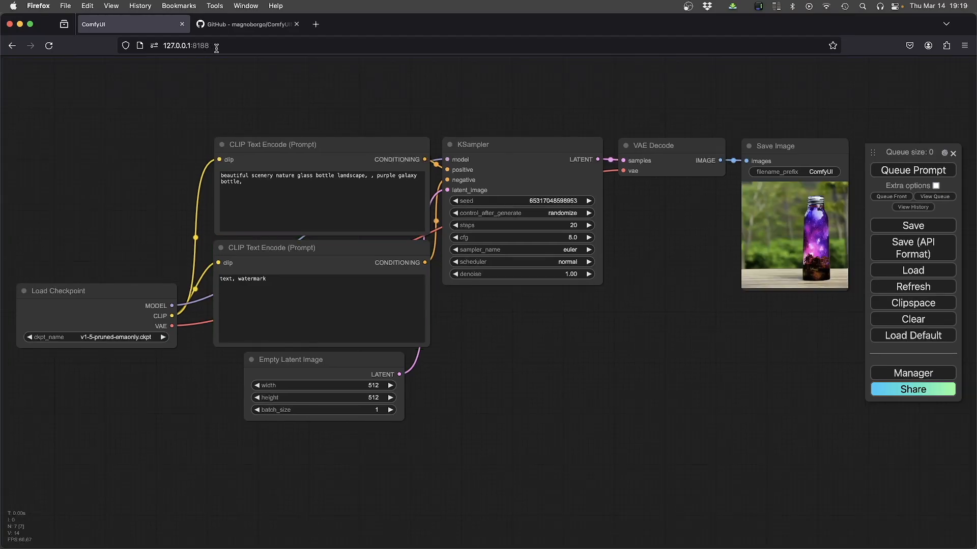
{"action": "left_click", "coordinate": [199, 45]}
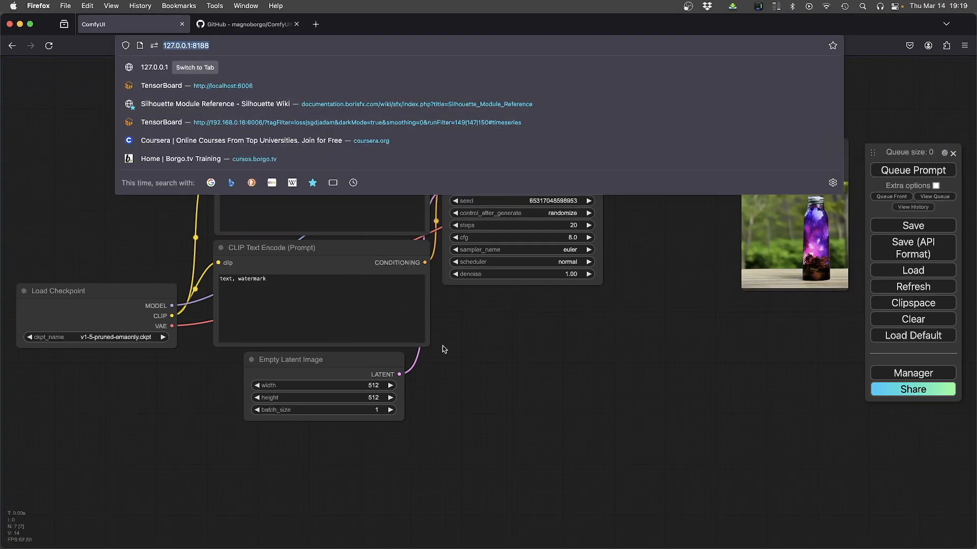
{"action": "left_click", "coordinate": [443, 349]}
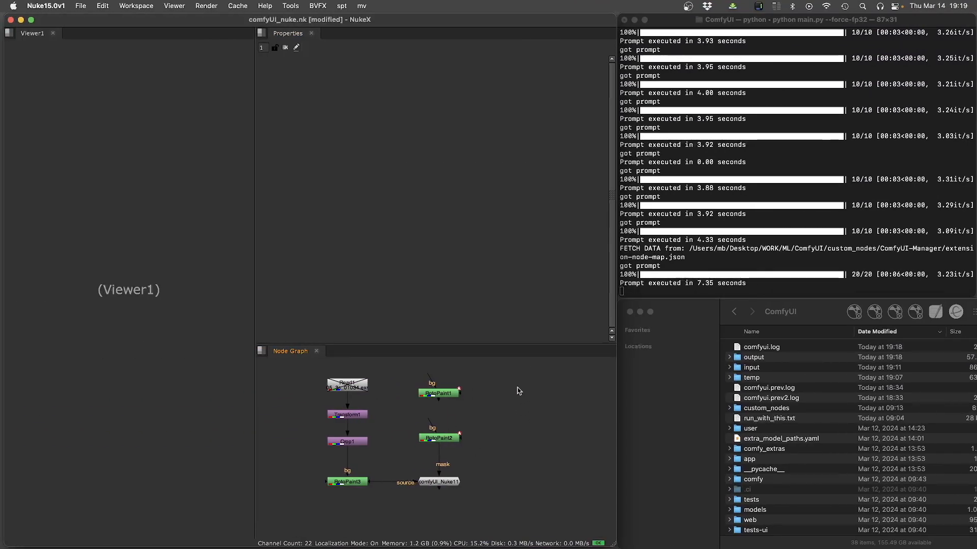
Place a comfyUI_Nuke node and set its ComfyUI directory to /Users/mb/Desktop/WORK/ML/ComfyUI/.
{"action": "left_click", "coordinate": [518, 390]}
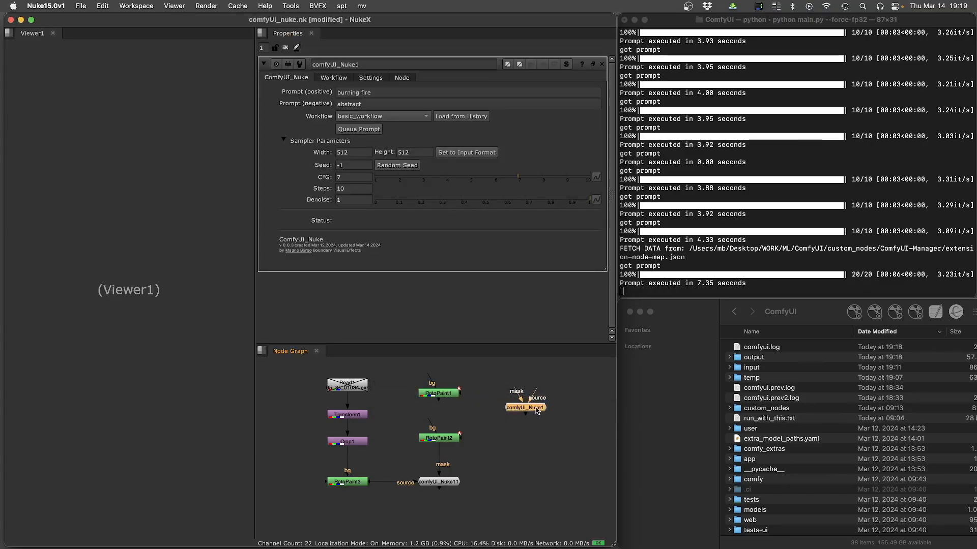
{"action": "left_click", "coordinate": [370, 77]}
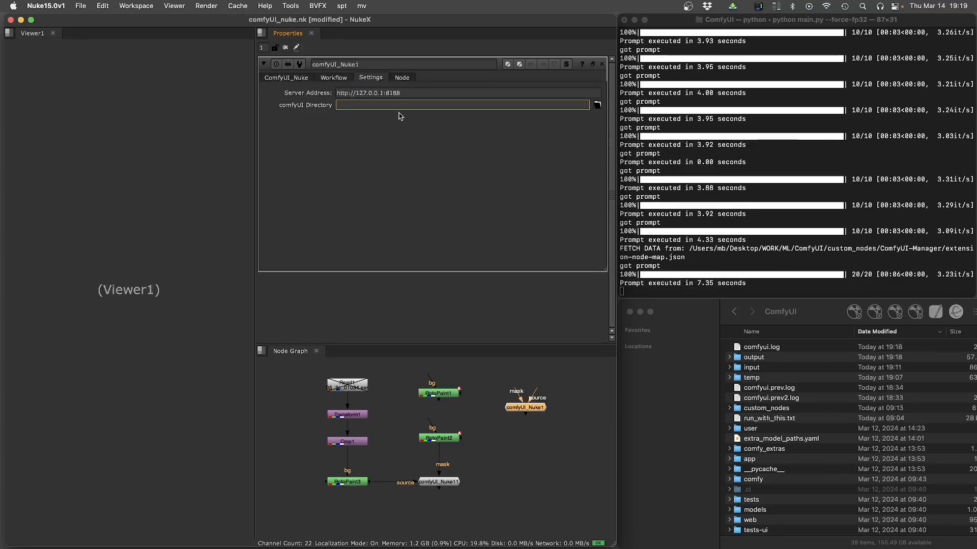
{"action": "type", "text": "/Users/mb/Desktop/WORK/ML/ComfyUI/"}
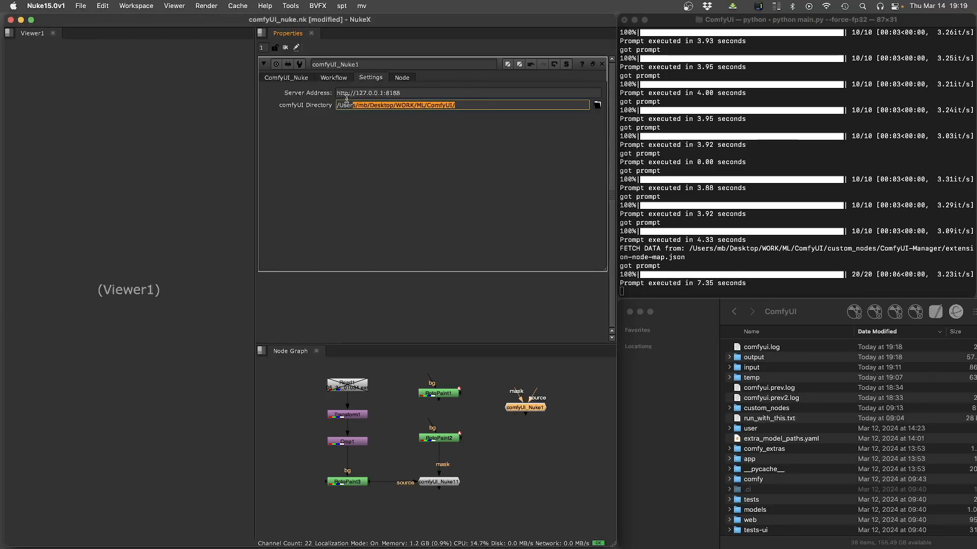
{"action": "left_click", "coordinate": [373, 208]}
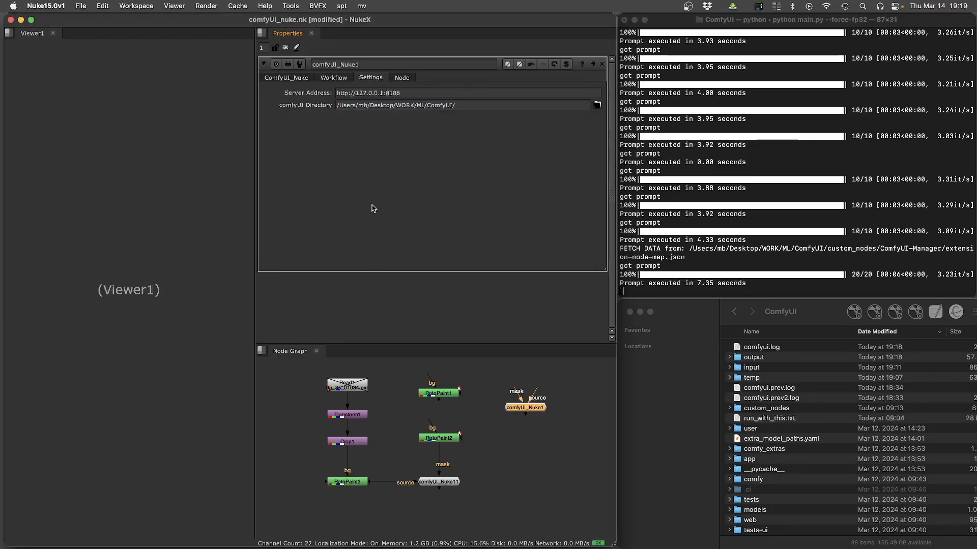
{"action": "mouse_move", "coordinate": [501, 279]}
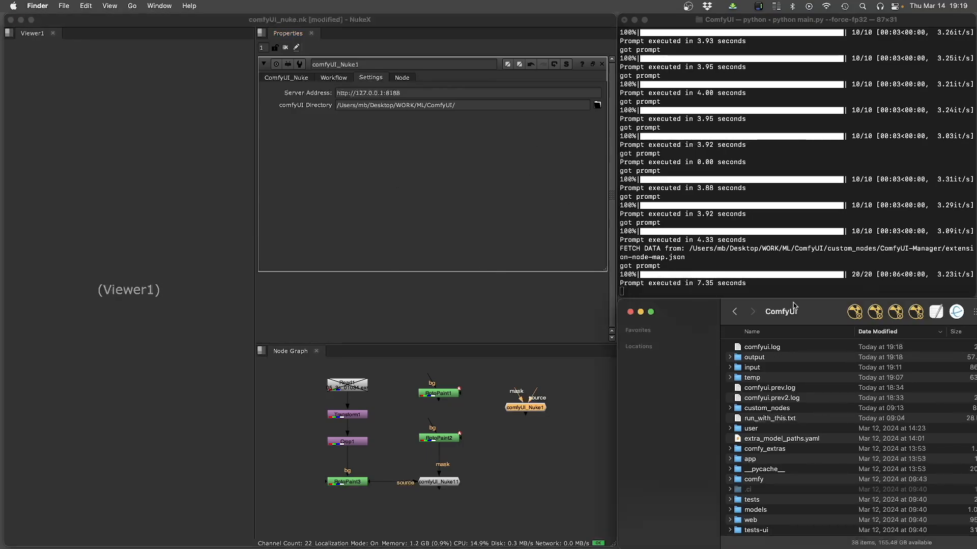
{"action": "left_click", "coordinate": [754, 357]}
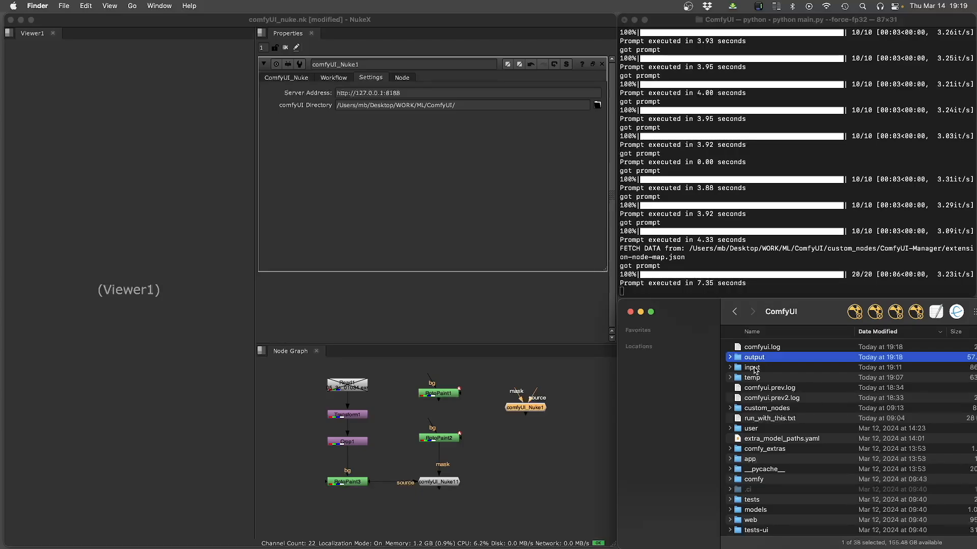
{"action": "mouse_move", "coordinate": [679, 349]}
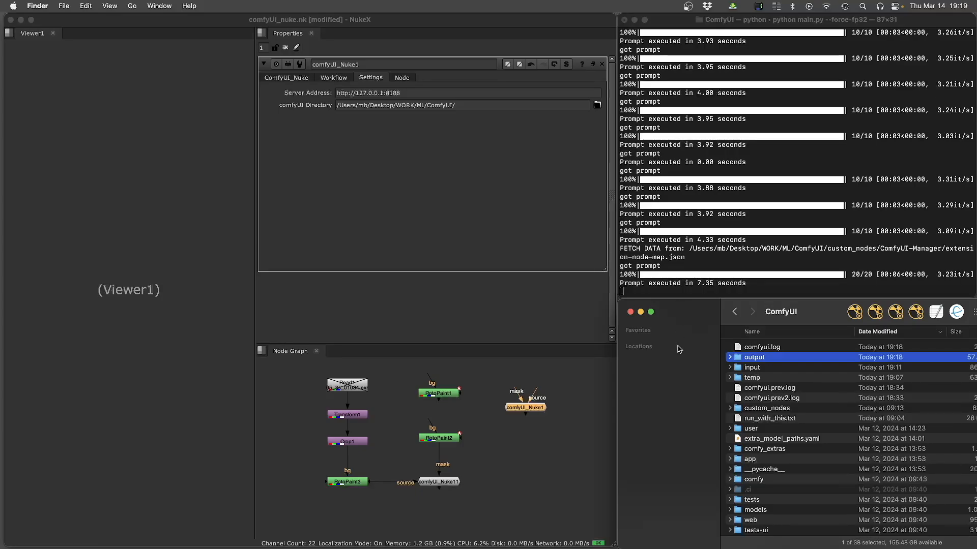
{"action": "mouse_move", "coordinate": [739, 369]}
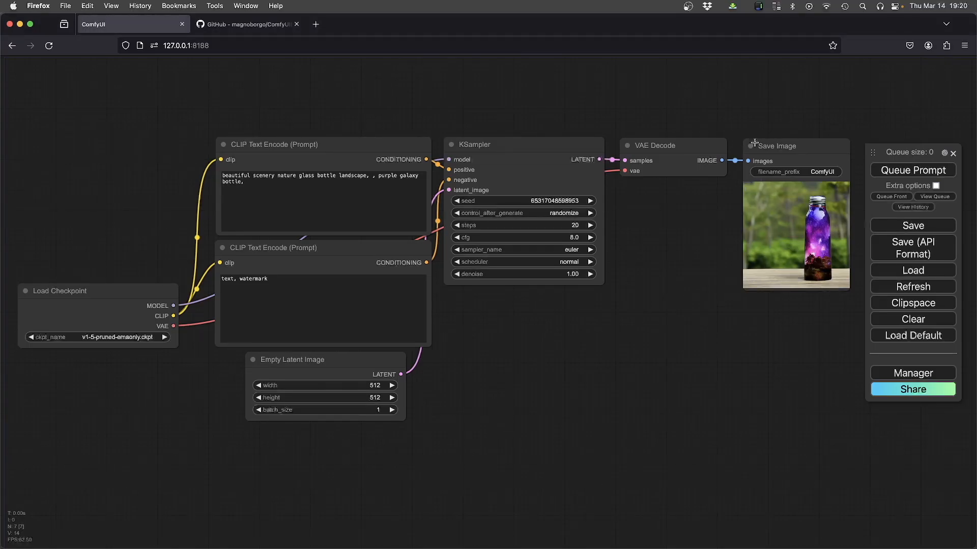
{"action": "mouse_move", "coordinate": [705, 309]}
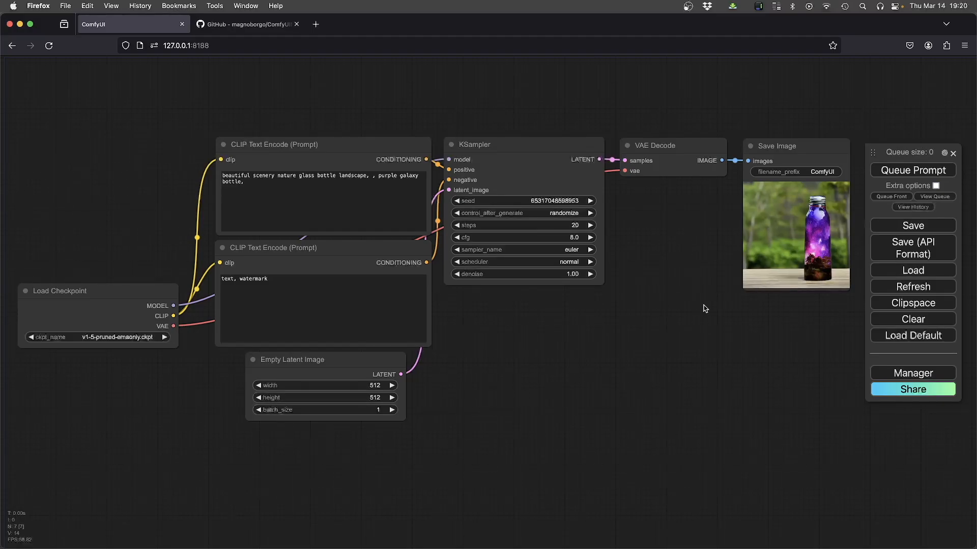
{"action": "left_click", "coordinate": [376, 176]}
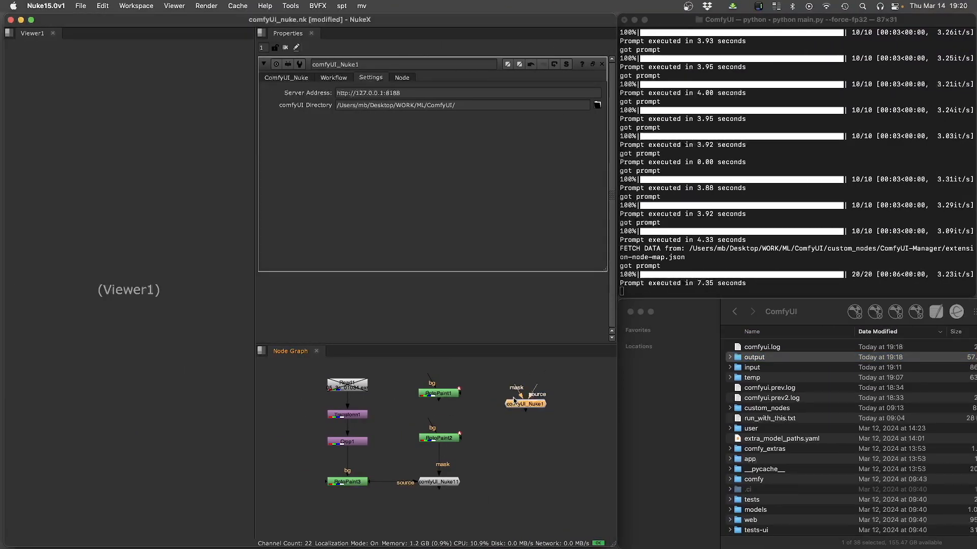
{"action": "mouse_move", "coordinate": [711, 117]}
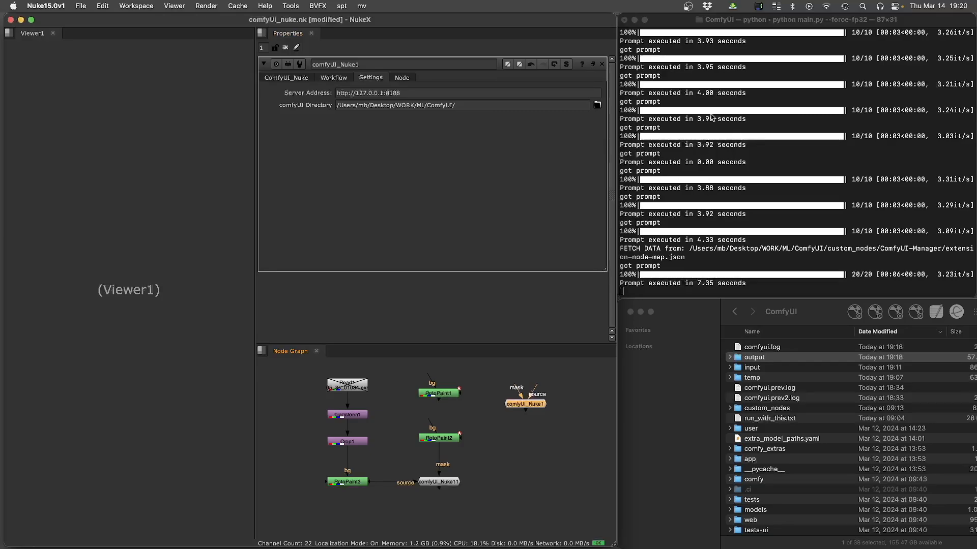
Queue the 'burning fire' prompt on comfyUI_Nuke1 three times, ending with ComfyUI_00392_.png.
{"action": "left_click", "coordinate": [286, 78]}
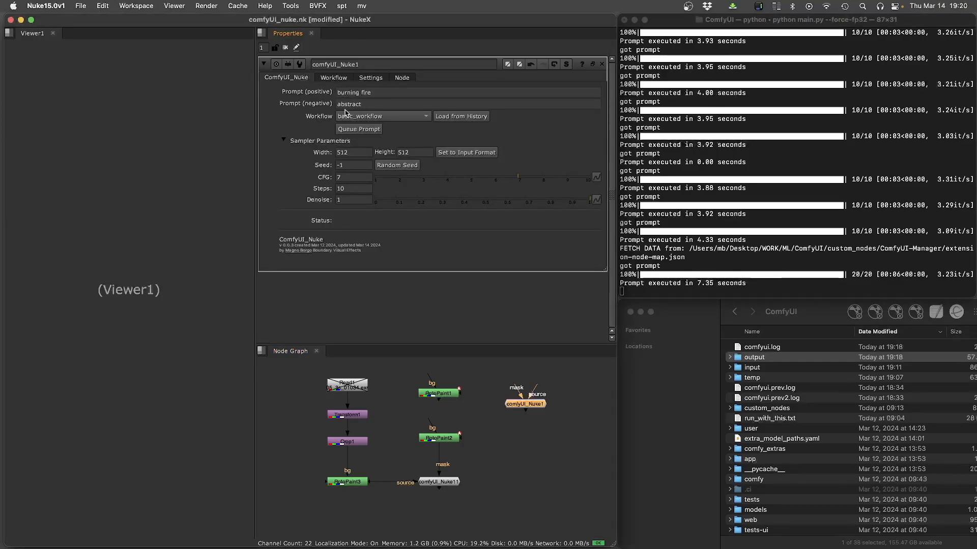
{"action": "mouse_move", "coordinate": [396, 133]}
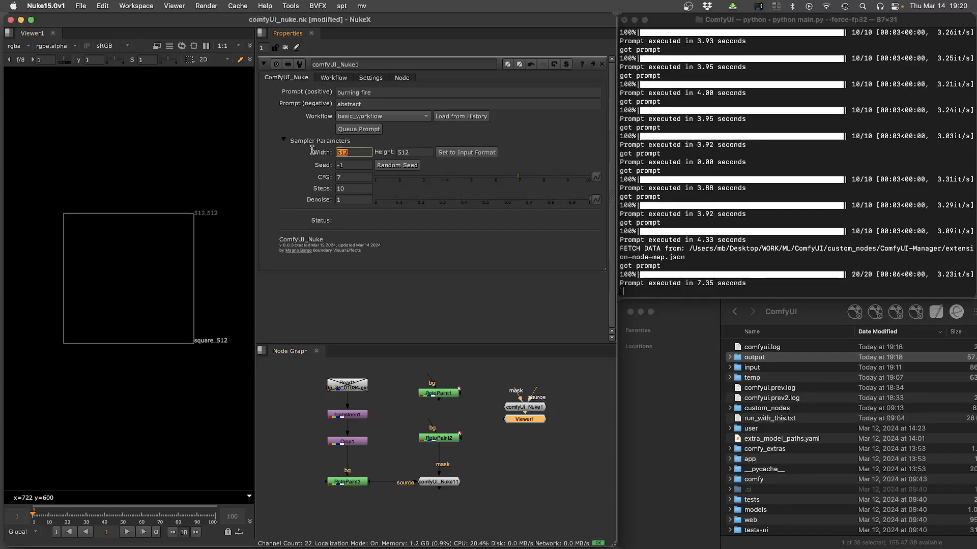
{"action": "left_click", "coordinate": [415, 152]}
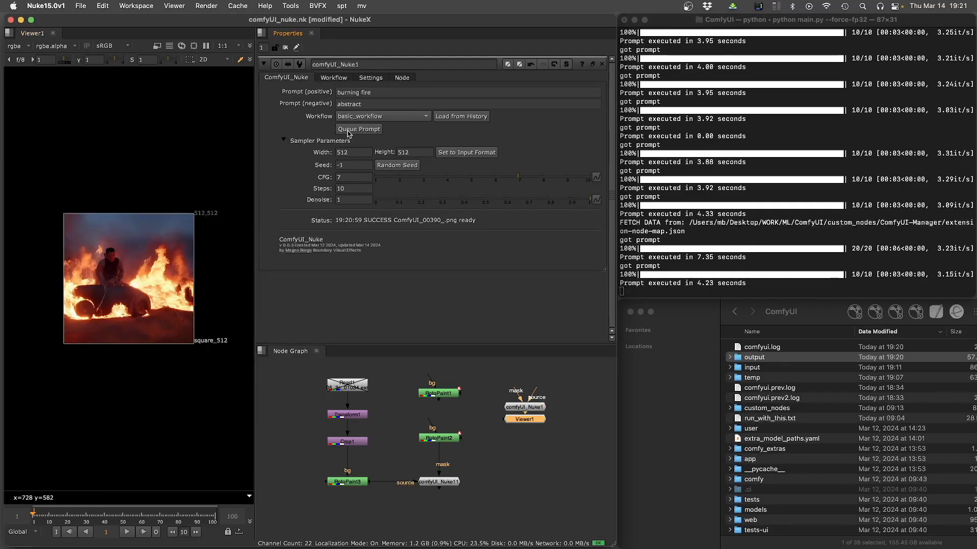
{"action": "left_click", "coordinate": [359, 128]}
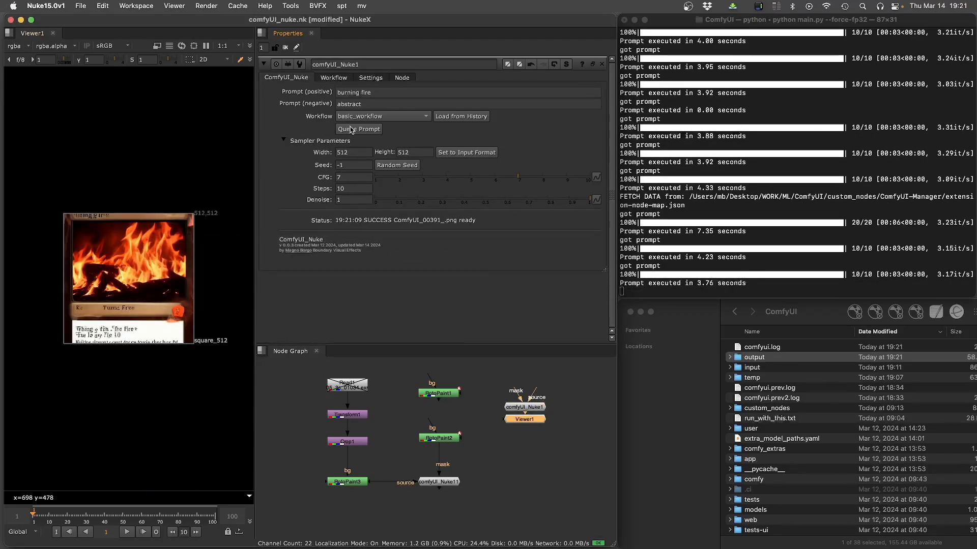
{"action": "left_click", "coordinate": [359, 129]}
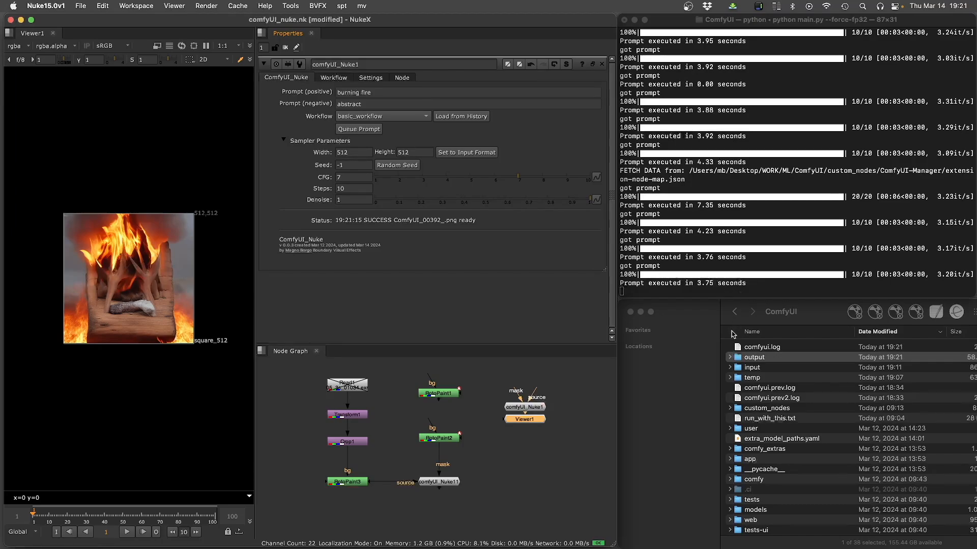
{"action": "left_click", "coordinate": [755, 357]}
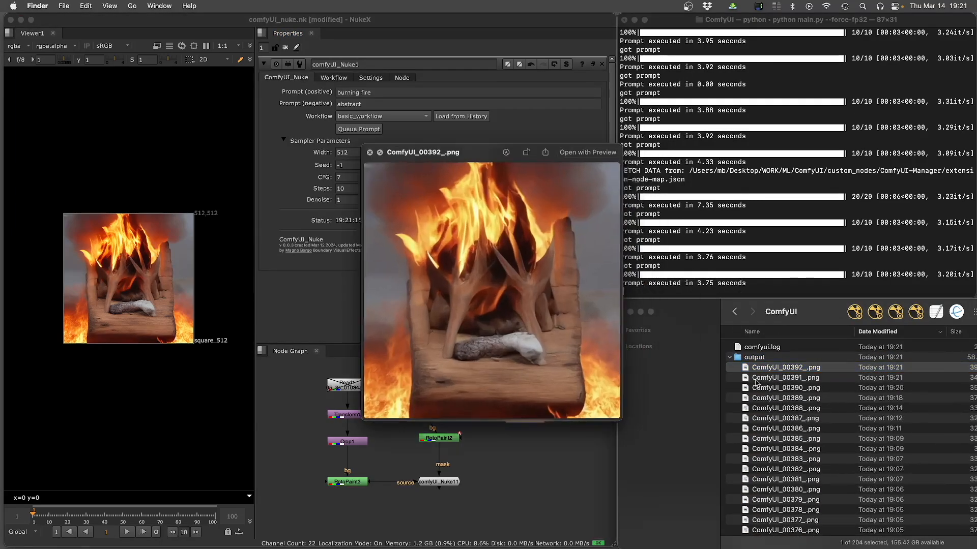
{"action": "left_click", "coordinate": [785, 388]}
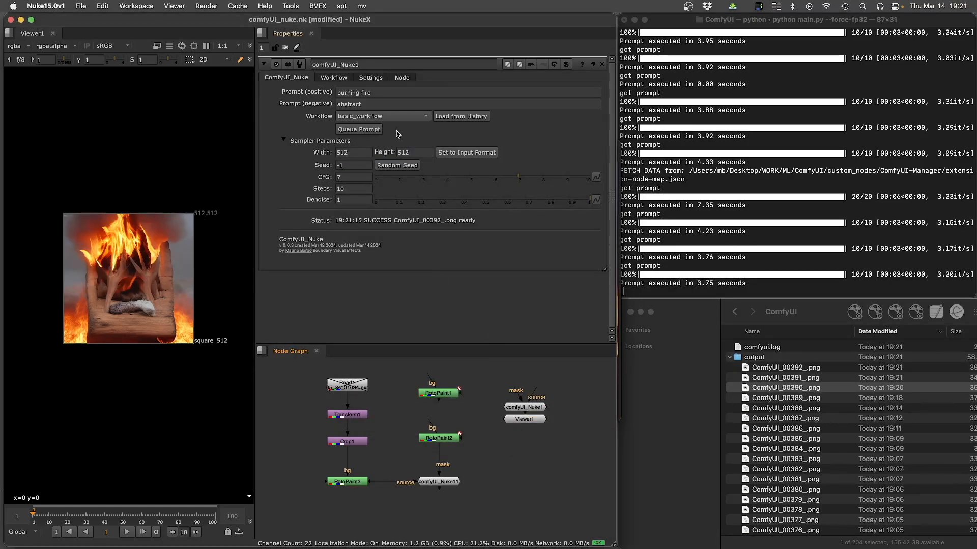
Prompt the ComfyUI node with 'a cute kittie' and generate the kitten image ComfyUI_00393_.png.
{"action": "type", "text": "a cute kittie"}
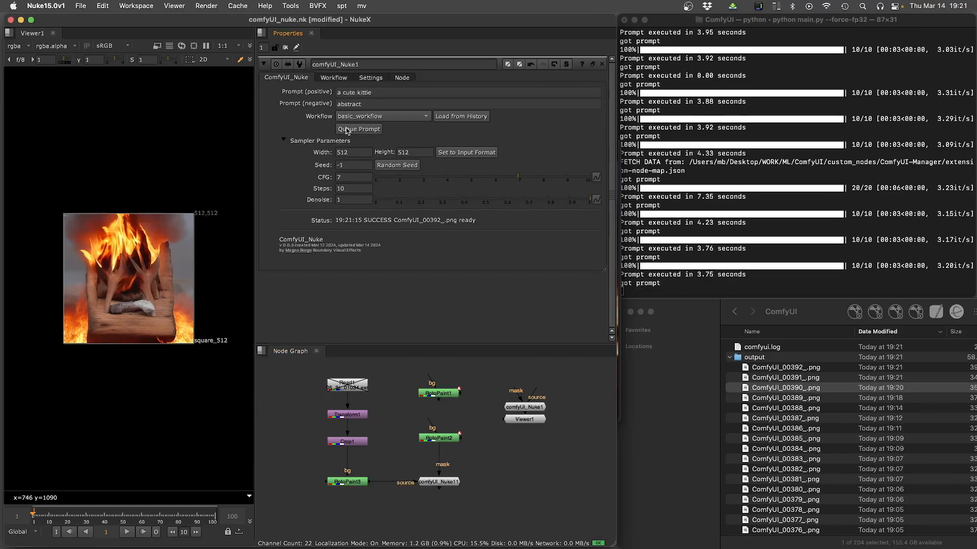
{"action": "left_click", "coordinate": [359, 129]}
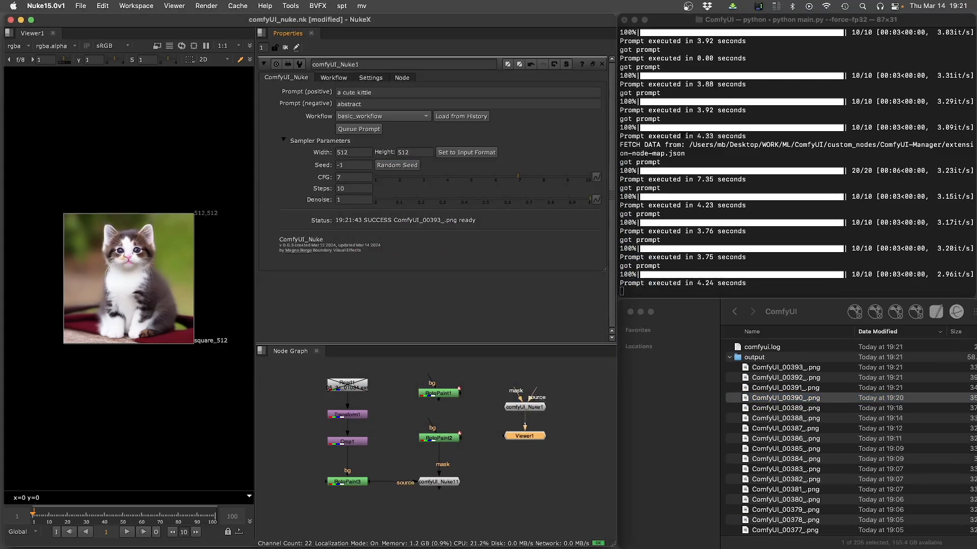
{"action": "mouse_move", "coordinate": [538, 198]}
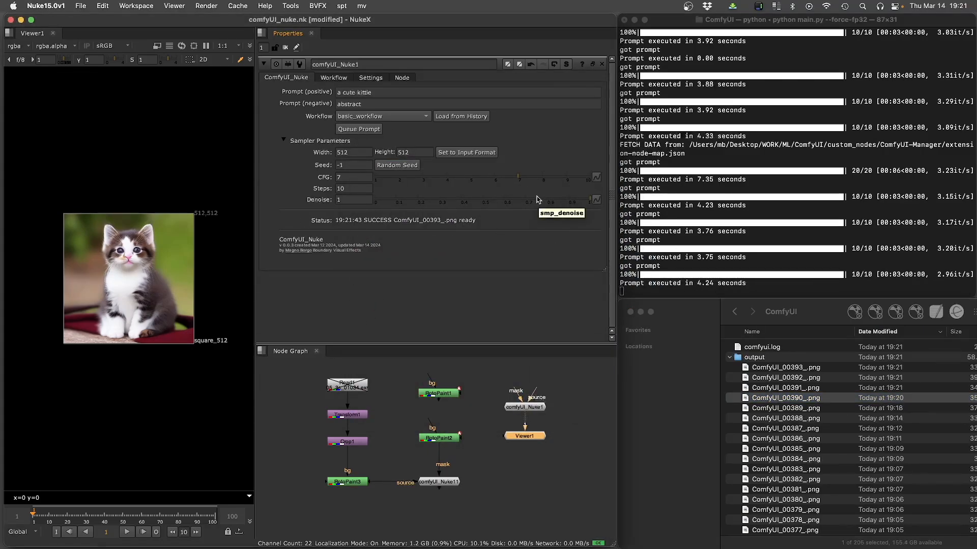
{"action": "mouse_move", "coordinate": [358, 135]}
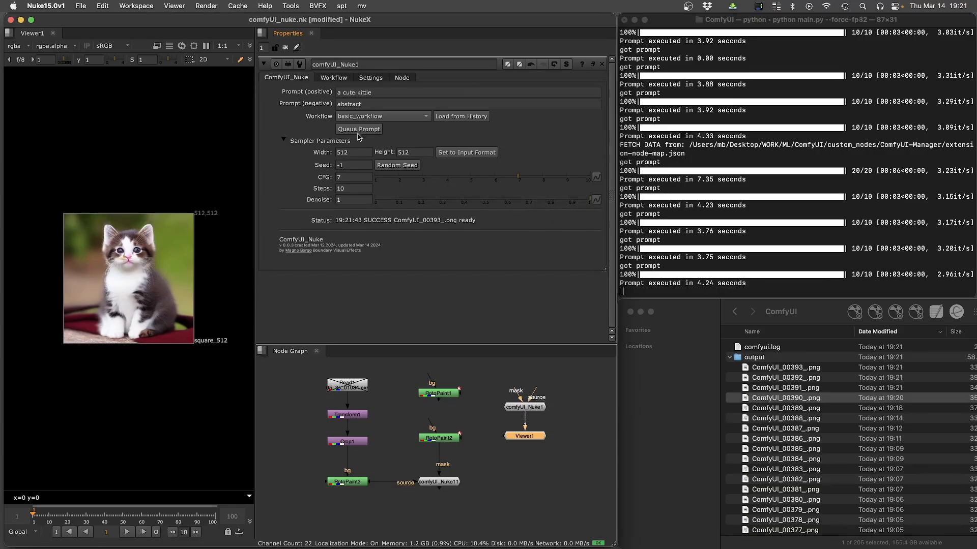
{"action": "mouse_move", "coordinate": [741, 211]}
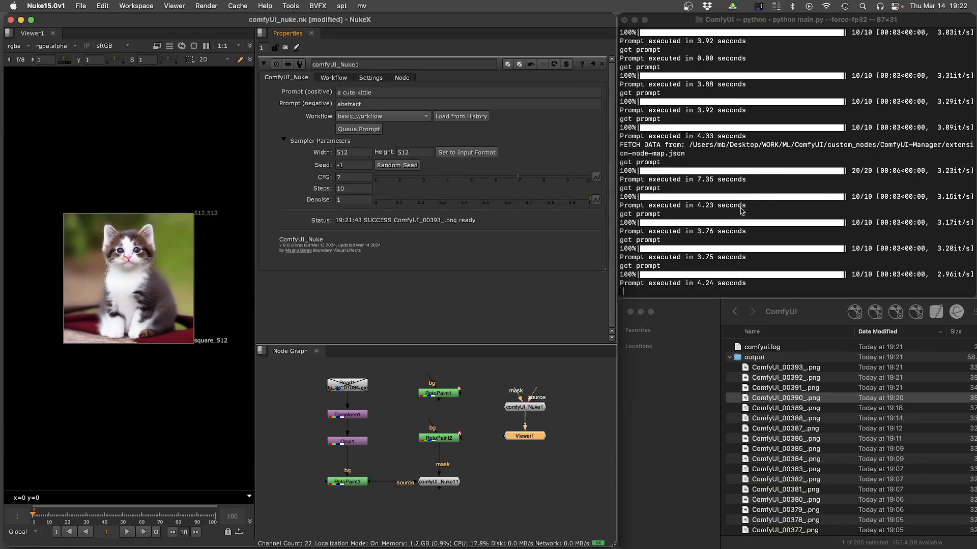
{"action": "mouse_move", "coordinate": [521, 471]}
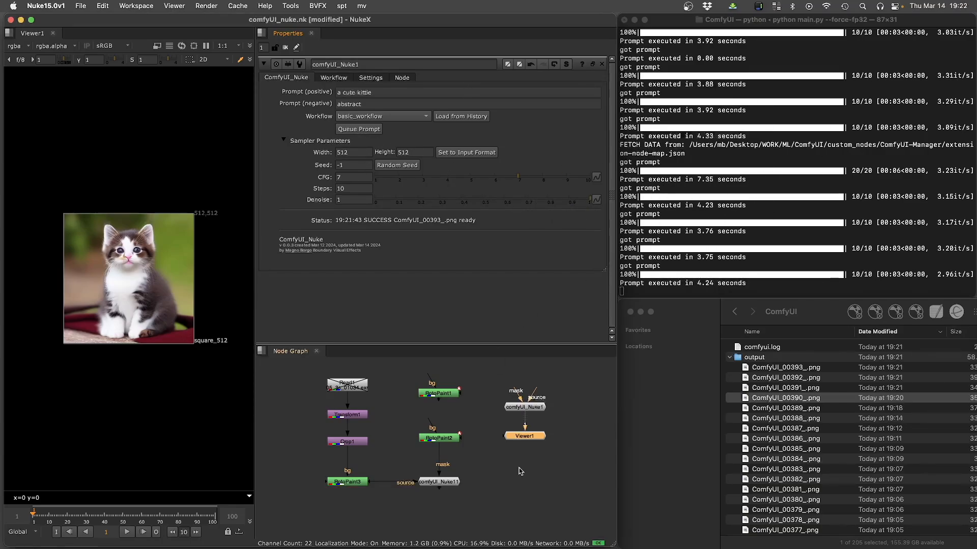
{"action": "left_click", "coordinate": [525, 407]}
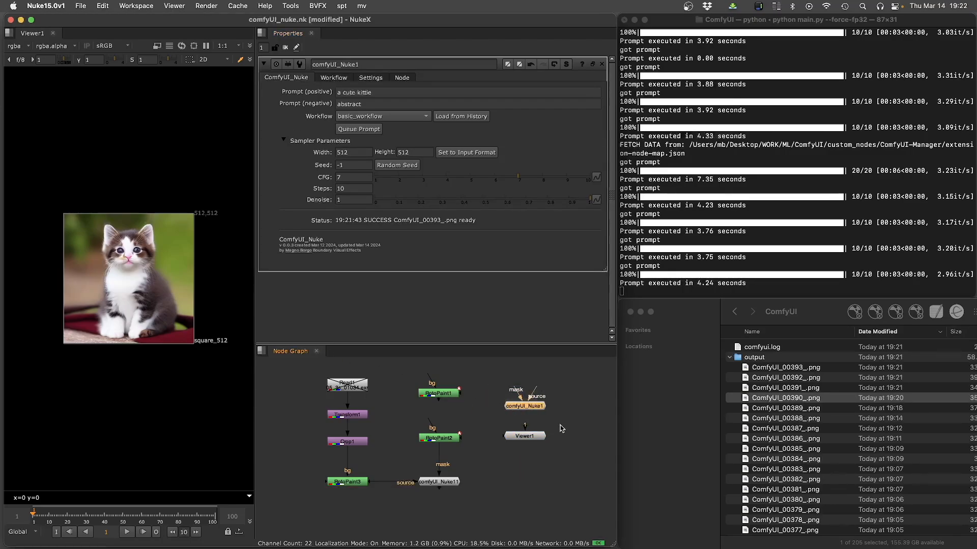
{"action": "left_click", "coordinate": [784, 398]}
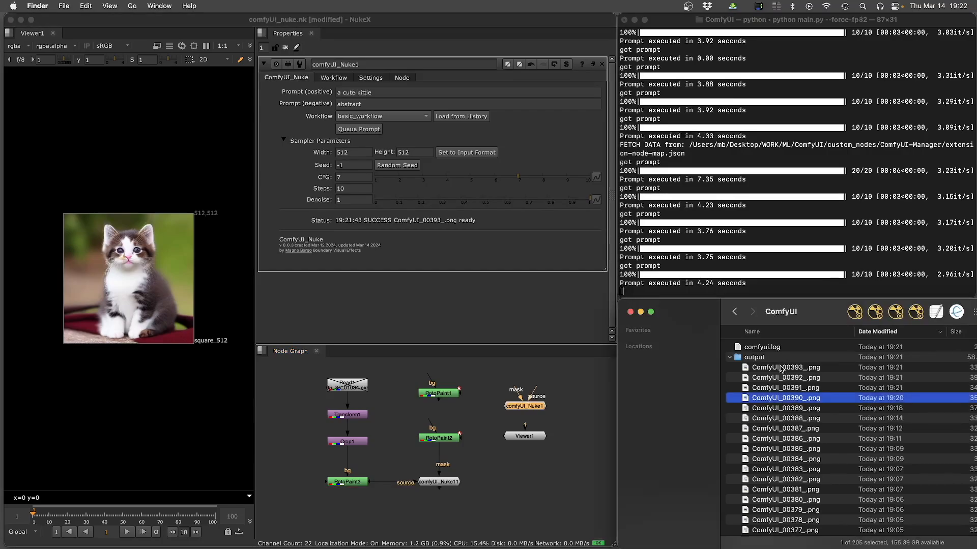
{"action": "left_click", "coordinate": [784, 367]}
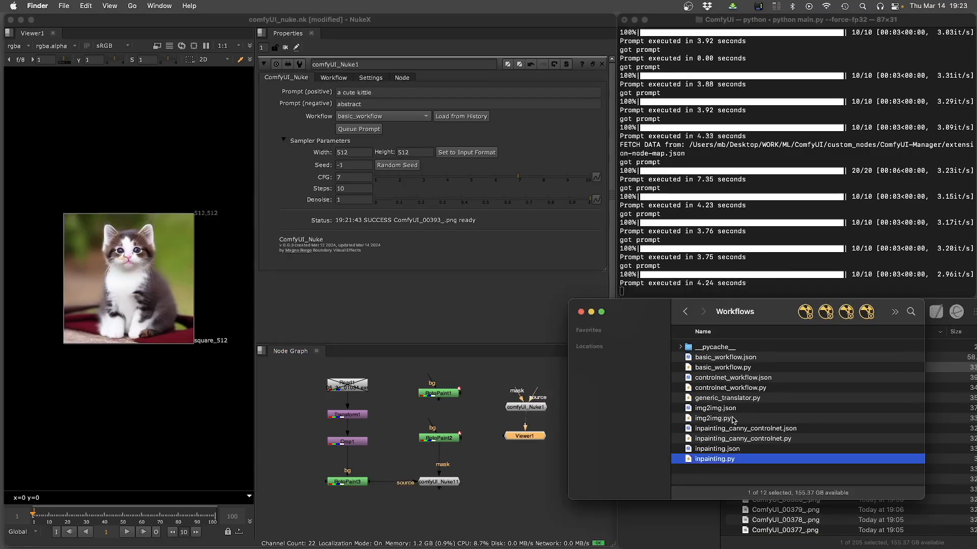
{"action": "mouse_move", "coordinate": [719, 472]}
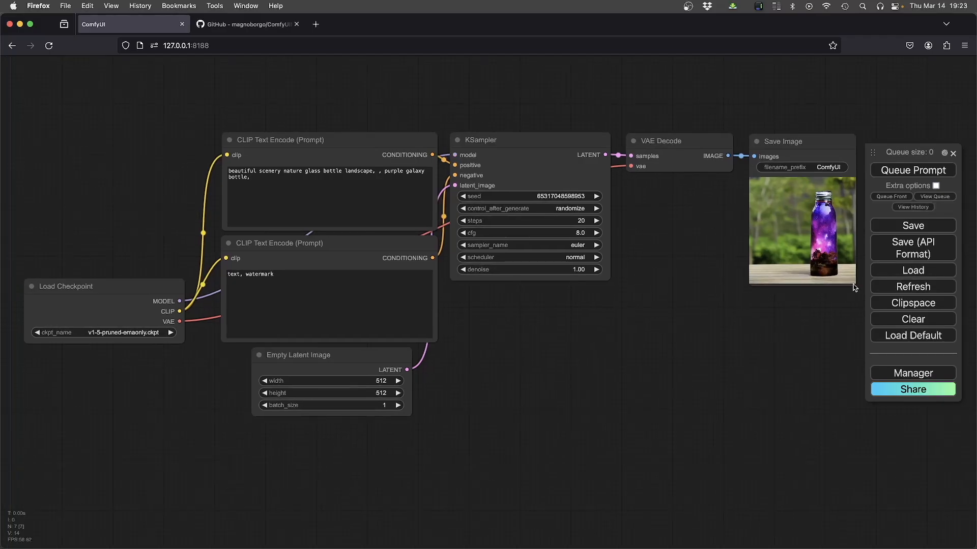
{"action": "mouse_move", "coordinate": [913, 264]}
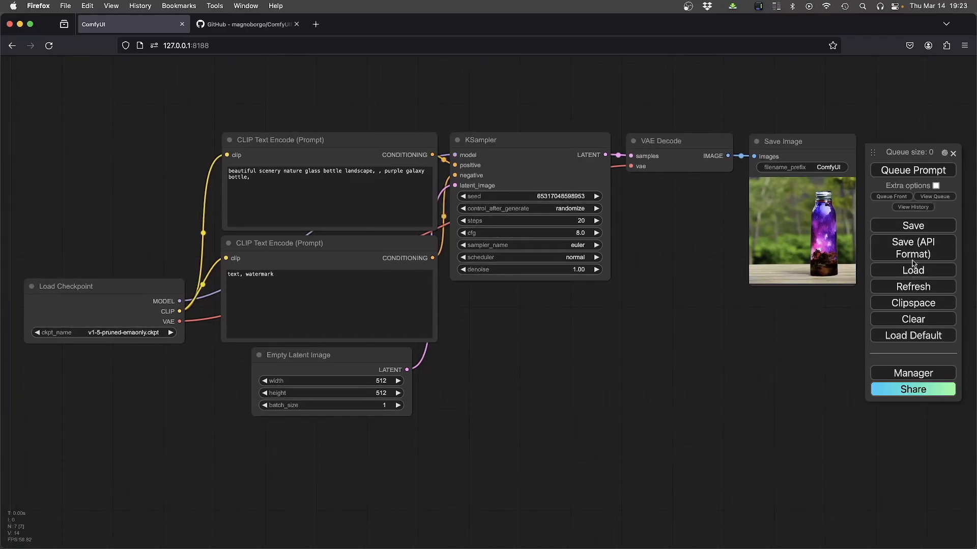
{"action": "mouse_move", "coordinate": [859, 241]}
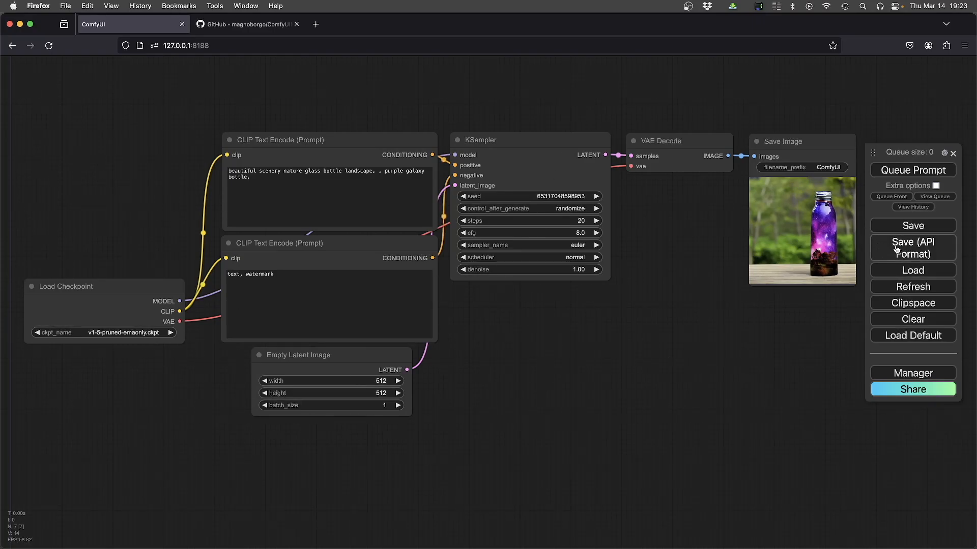
Save the ComfyUI bottle workflow in API format.
{"action": "left_click", "coordinate": [913, 248]}
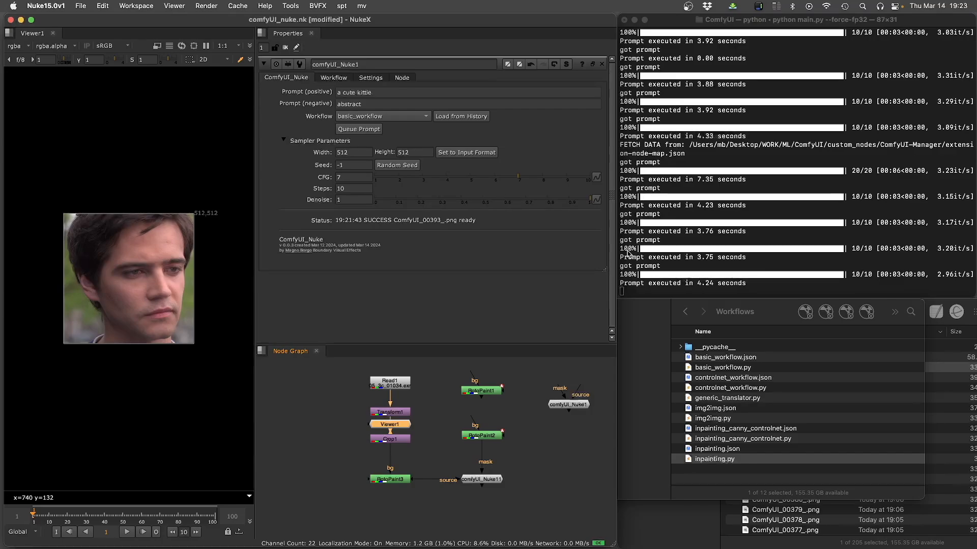
{"action": "mouse_move", "coordinate": [214, 222]}
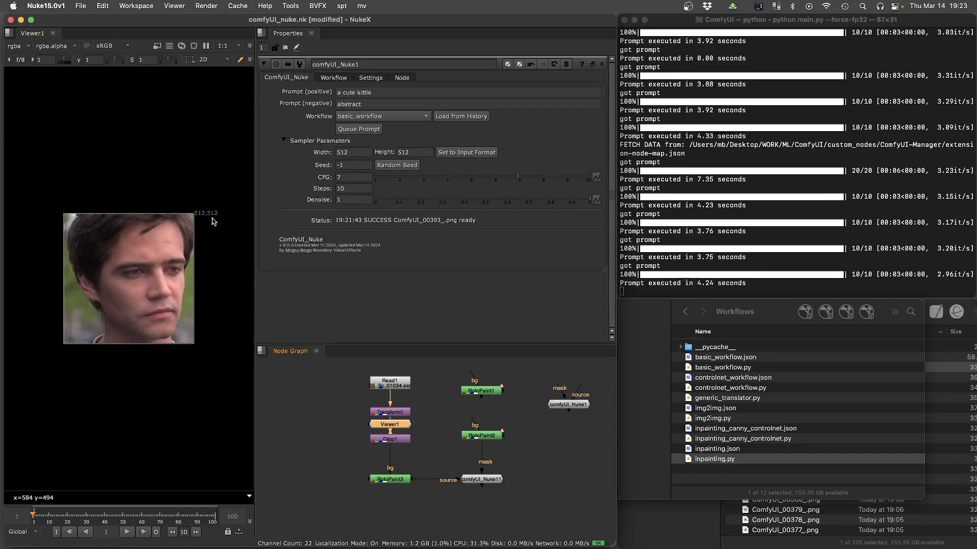
{"action": "mouse_move", "coordinate": [215, 229]}
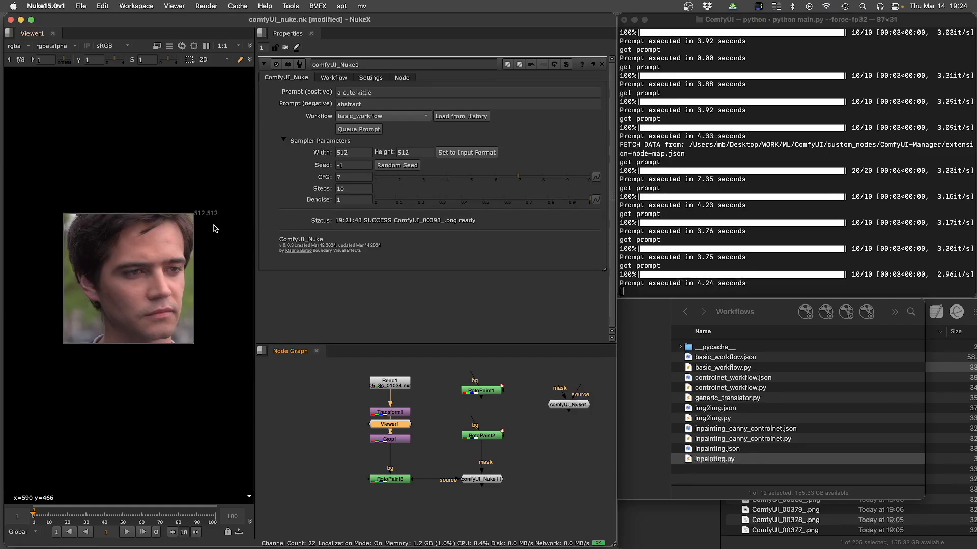
{"action": "mouse_move", "coordinate": [418, 433]}
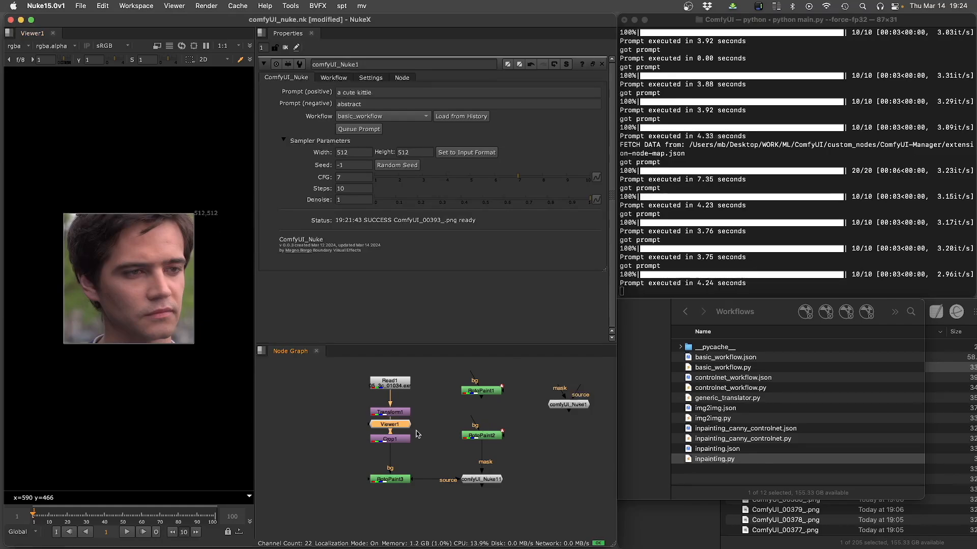
Move Viewer1 aside and wire Crop1's cropped face into comfyUI_Nuke1's source input.
{"action": "left_click_drag", "start_coordinate": [389, 424], "coordinate": [324, 471]}
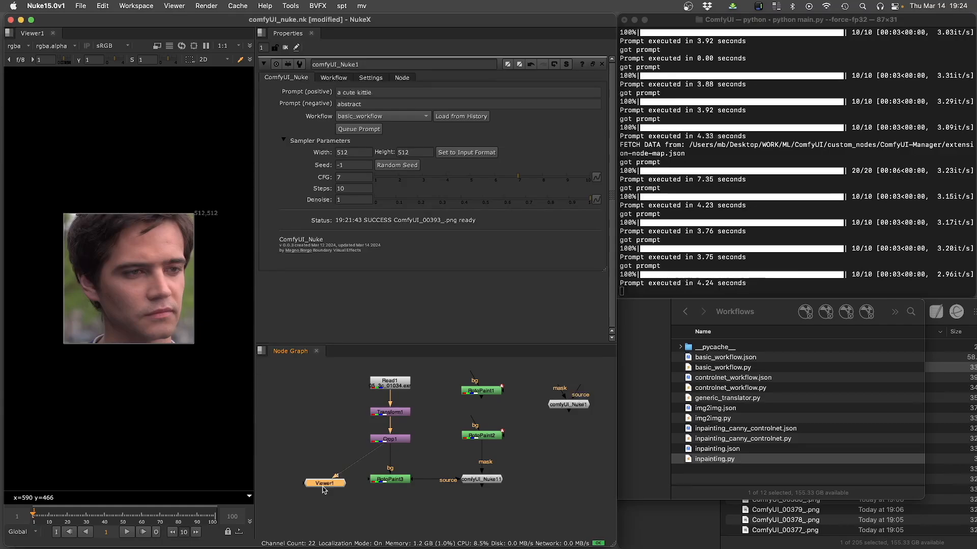
{"action": "mouse_move", "coordinate": [377, 397]}
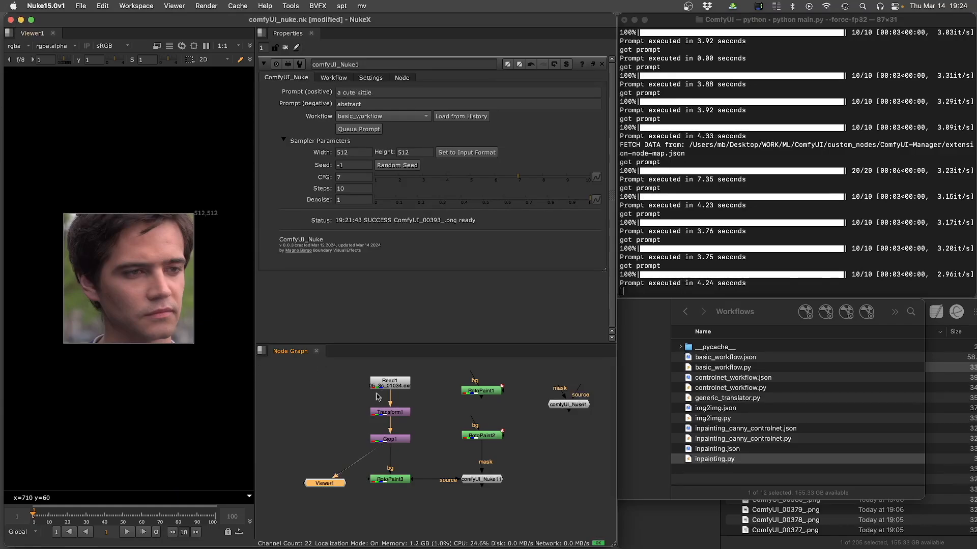
{"action": "mouse_move", "coordinate": [213, 325]}
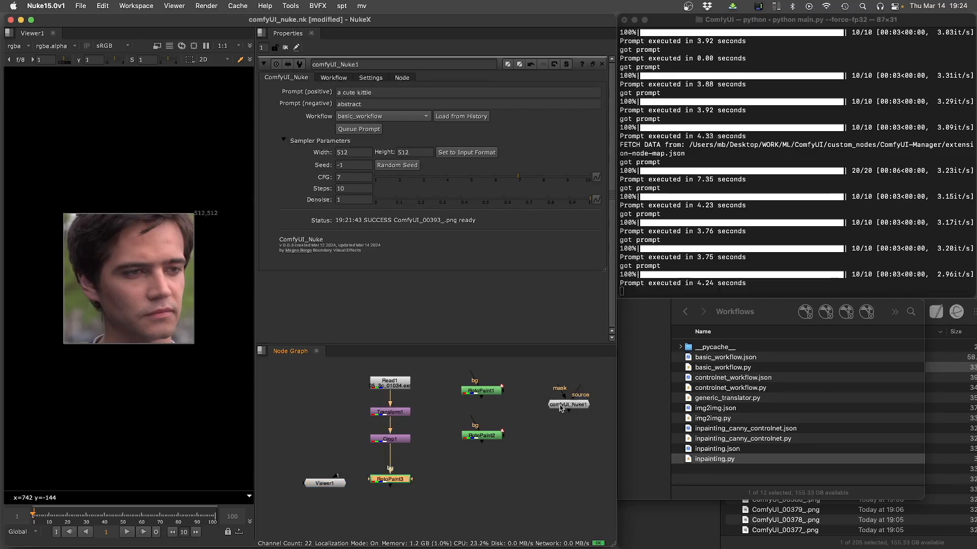
{"action": "left_click_drag", "start_coordinate": [568, 403], "coordinate": [477, 478]}
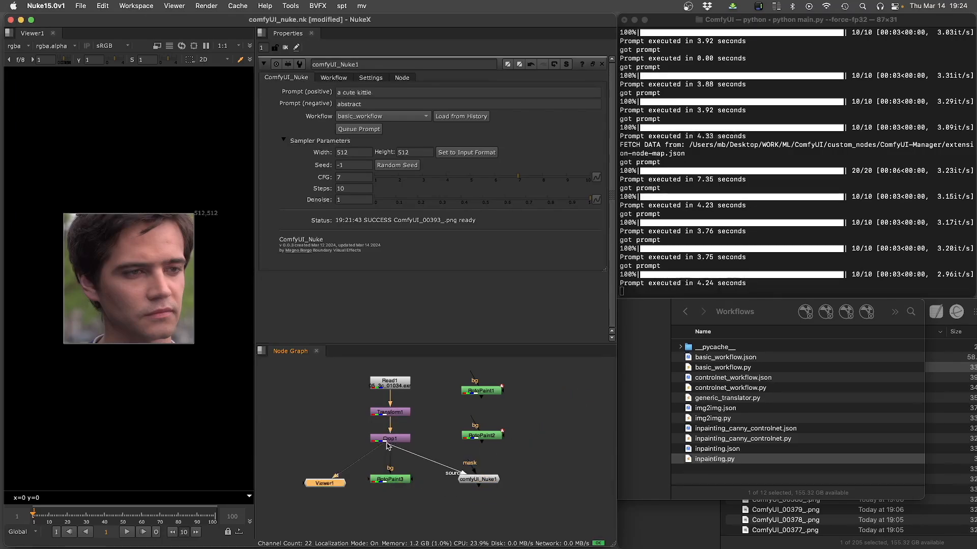
{"action": "mouse_move", "coordinate": [158, 274]}
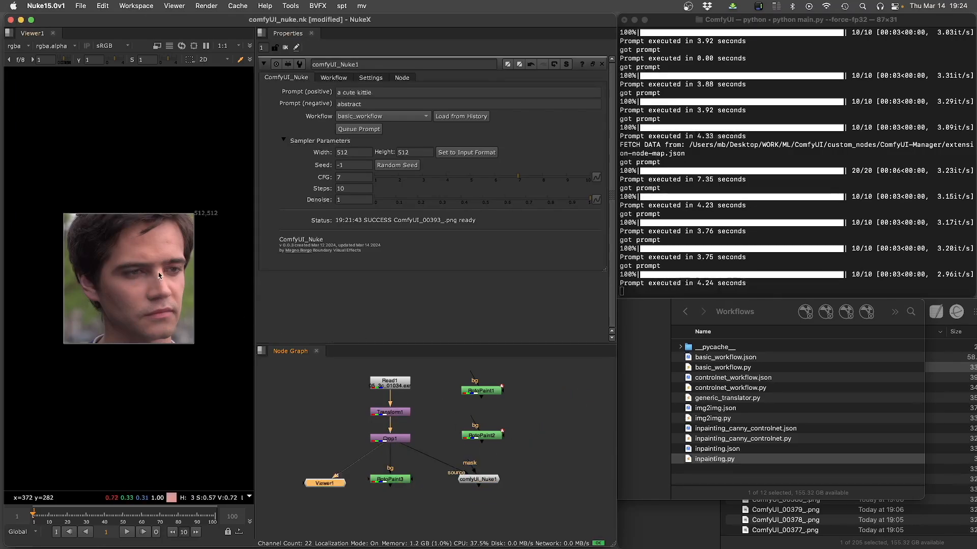
{"action": "mouse_move", "coordinate": [142, 326]}
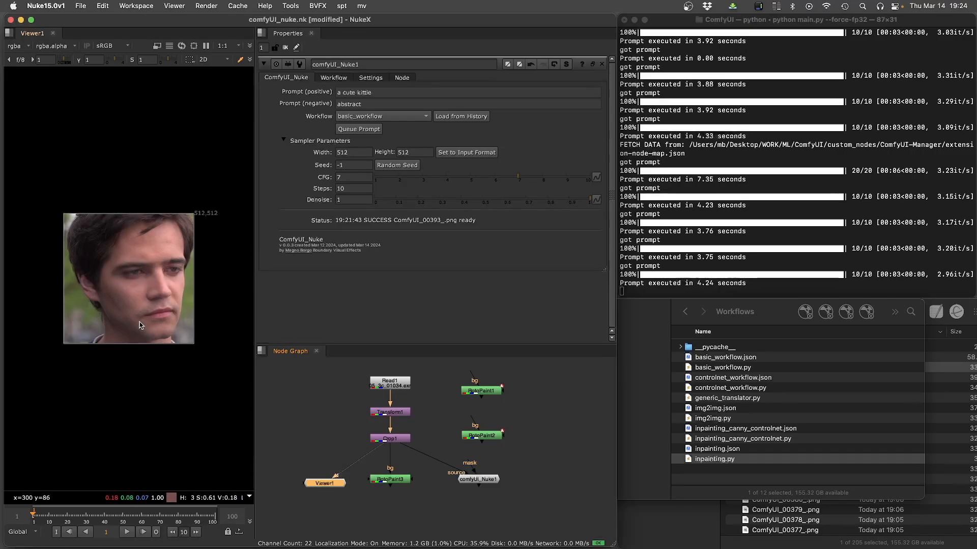
{"action": "left_click_drag", "start_coordinate": [481, 435], "coordinate": [511, 439]}
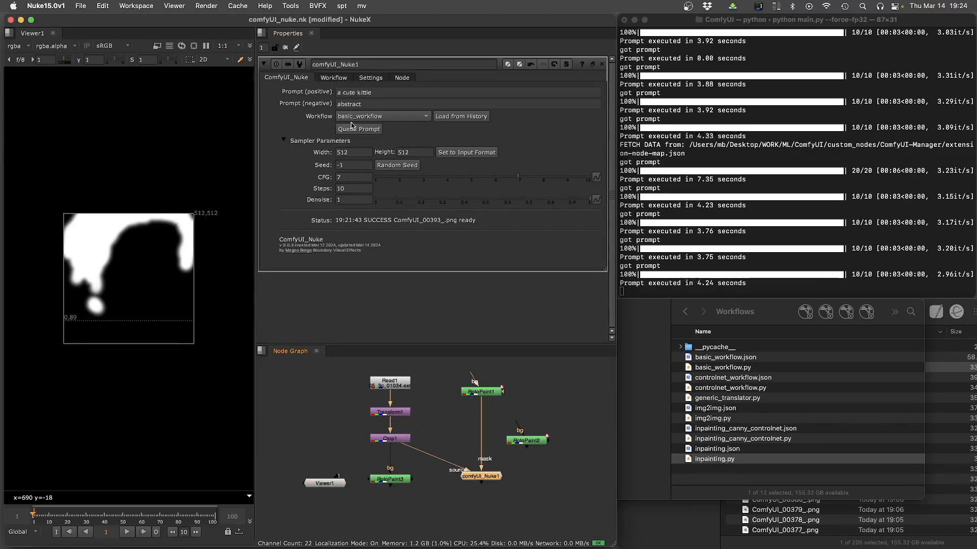
Switch the node to the inpainting workflow, prompt 'a blonde curly hair', and generate twice.
{"action": "left_click", "coordinate": [382, 116]}
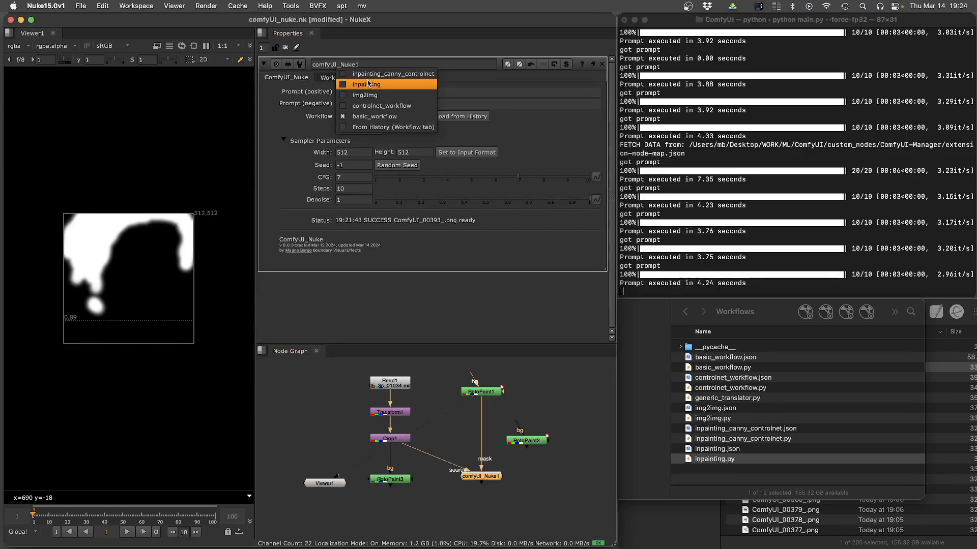
{"action": "left_click", "coordinate": [365, 84]}
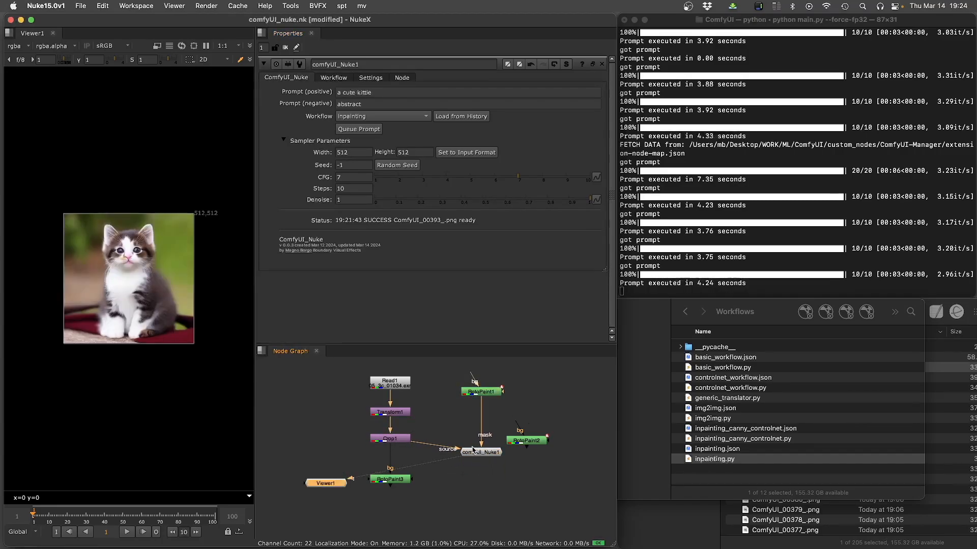
{"action": "triple_click", "coordinate": [354, 92]}
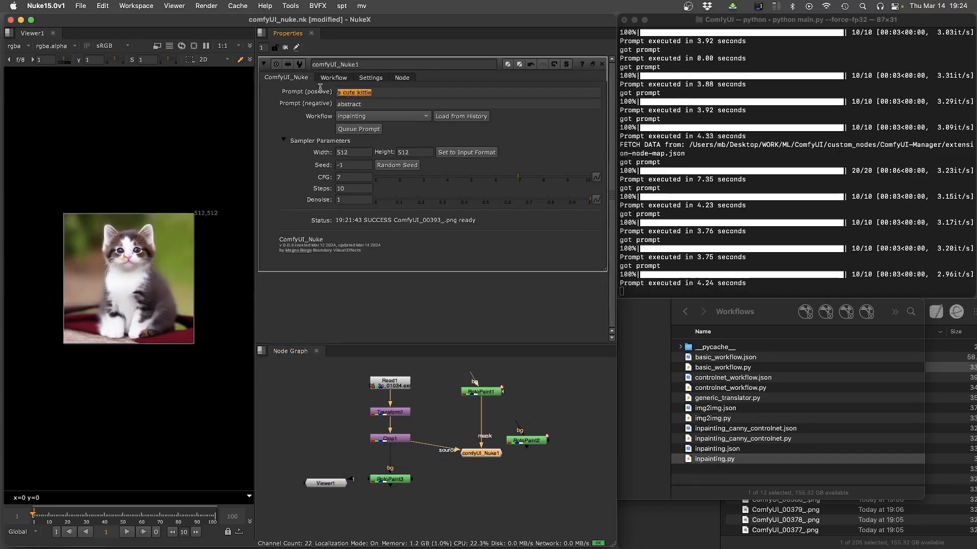
{"action": "type", "text": "a blonde curly hair"}
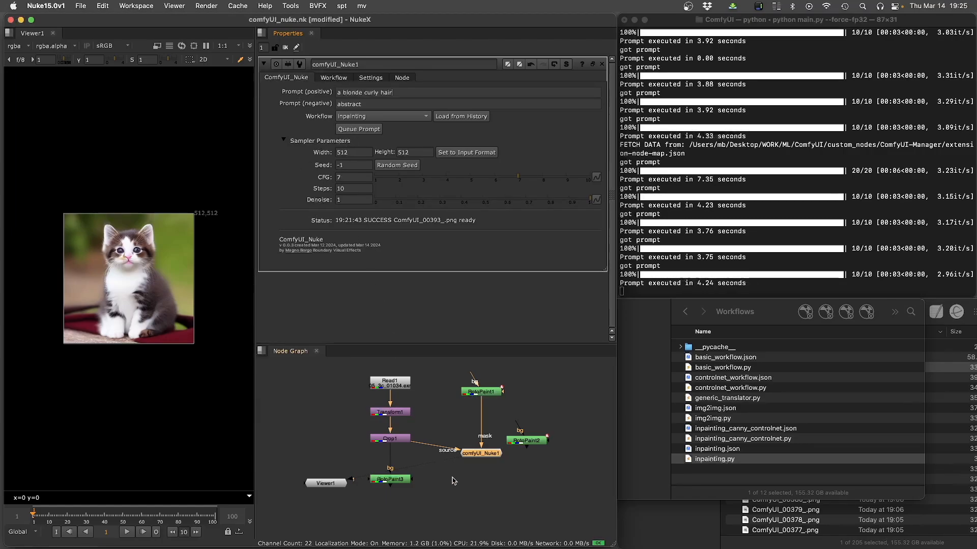
{"action": "left_click", "coordinate": [358, 128]}
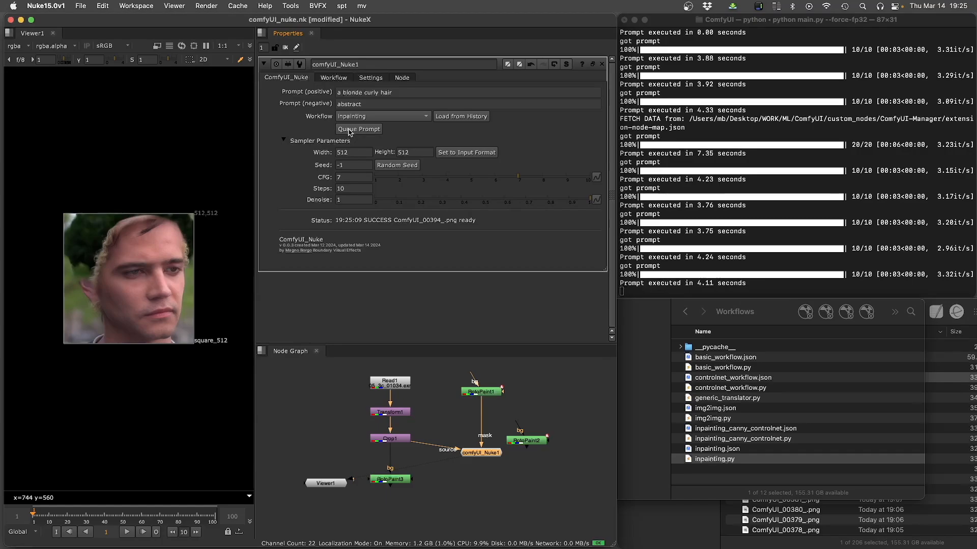
{"action": "left_click", "coordinate": [358, 129]}
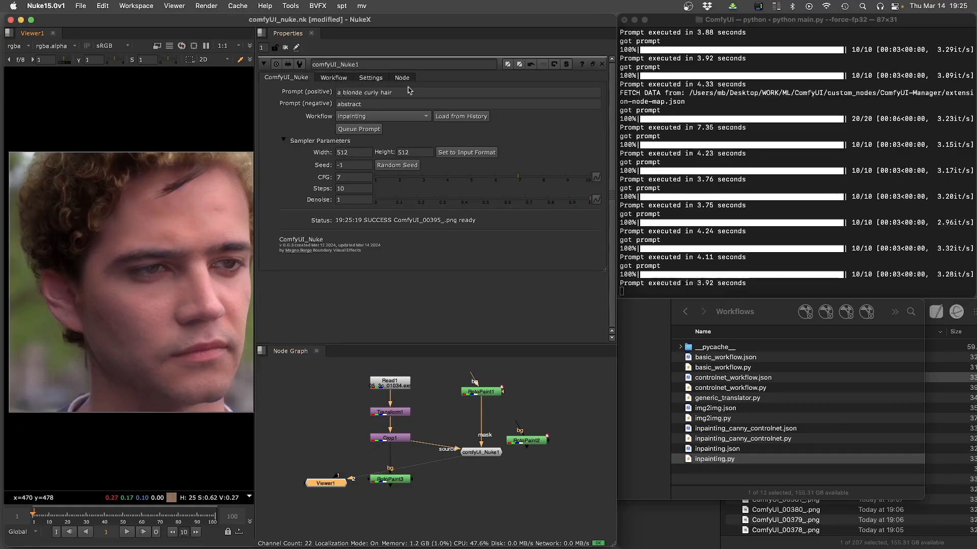
{"action": "triple_click", "coordinate": [364, 92]}
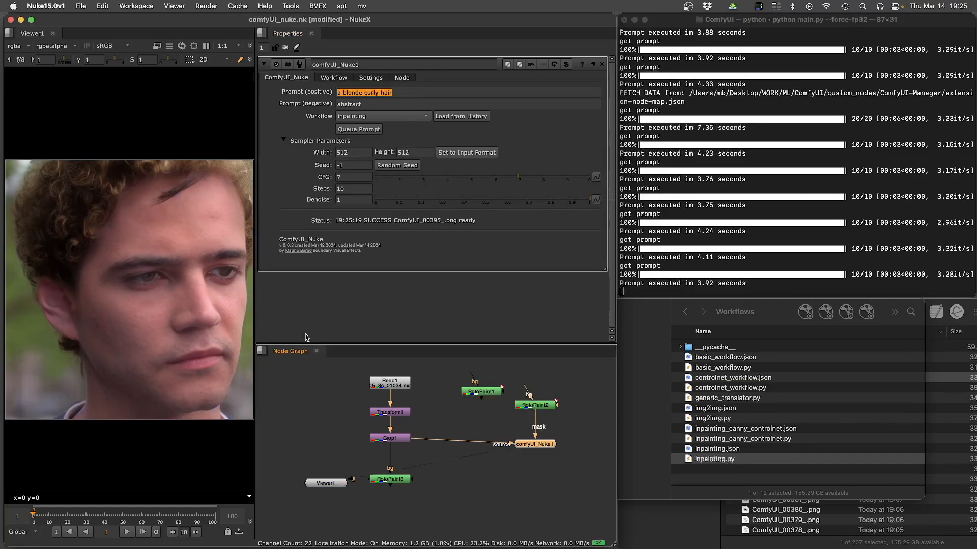
{"action": "mouse_move", "coordinate": [520, 482]}
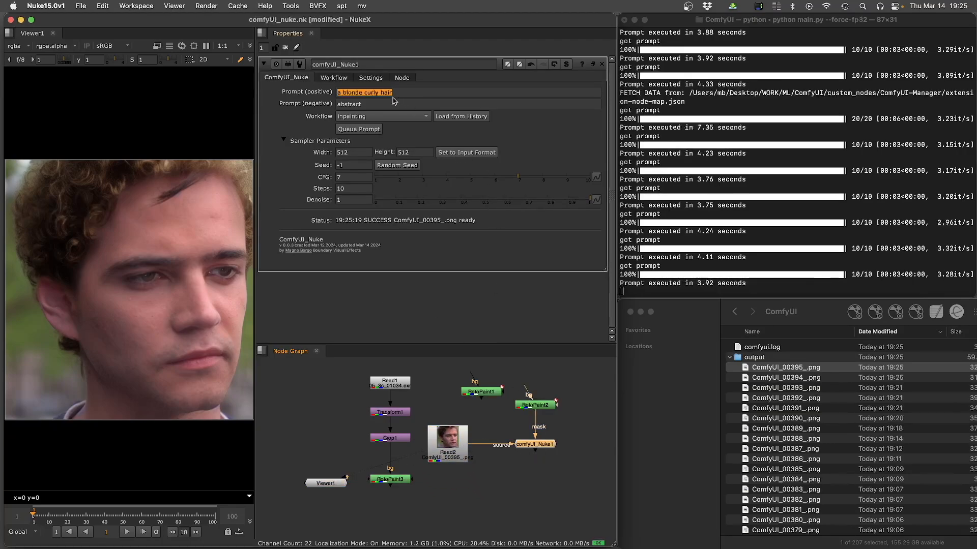
Change the positive prompt to 'a curly mustache' and generate ComfyUI_00397_.png.
{"action": "type", "text": "a curly mustache"}
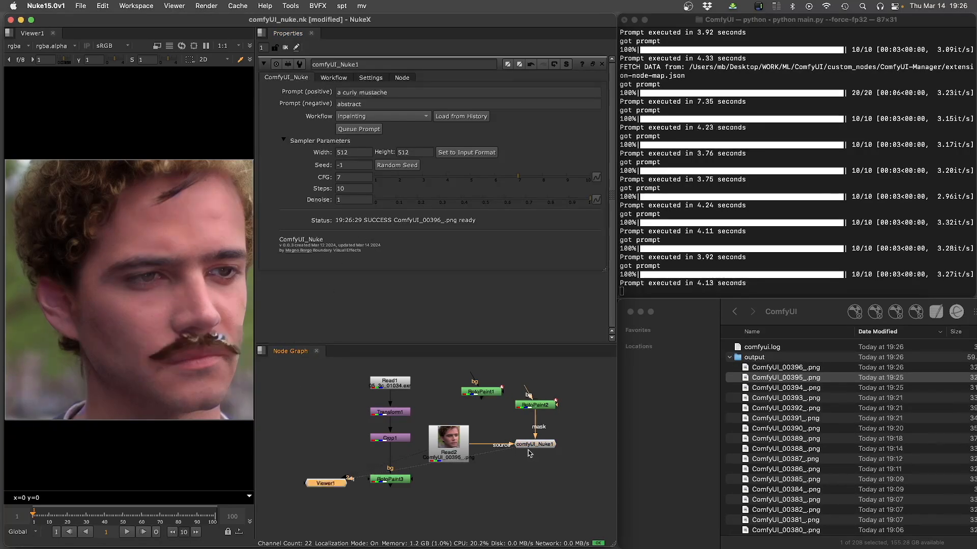
{"action": "mouse_move", "coordinate": [355, 133]}
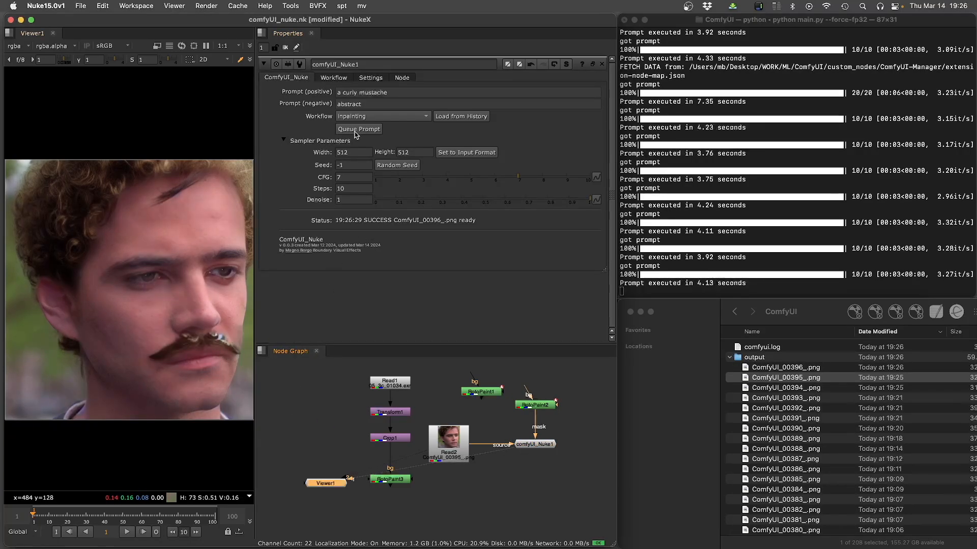
{"action": "left_click", "coordinate": [358, 129]}
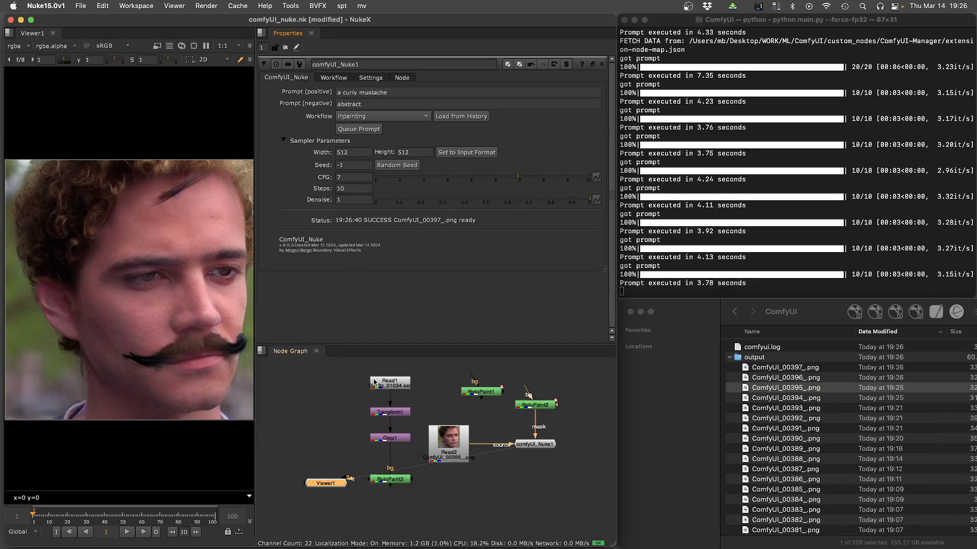
{"action": "mouse_move", "coordinate": [490, 433]}
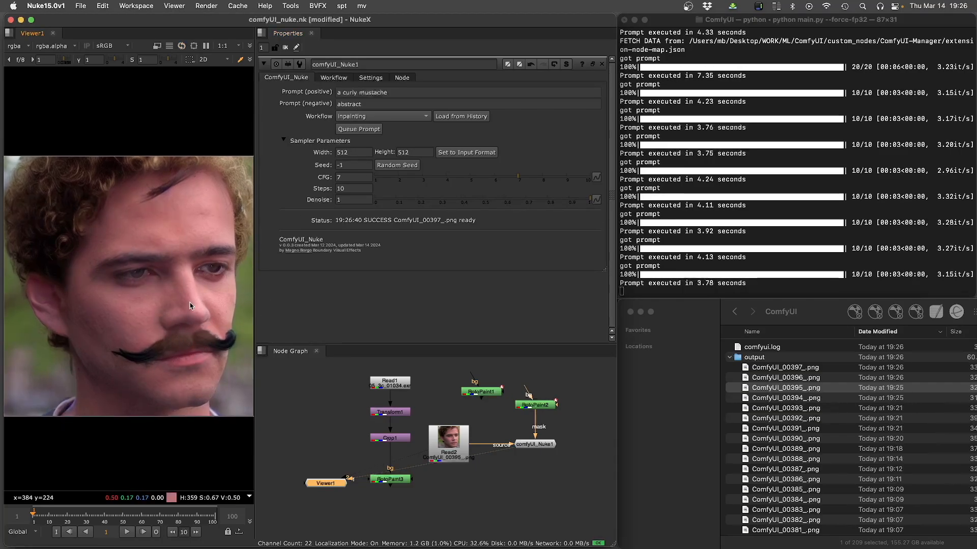
{"action": "mouse_move", "coordinate": [626, 313]}
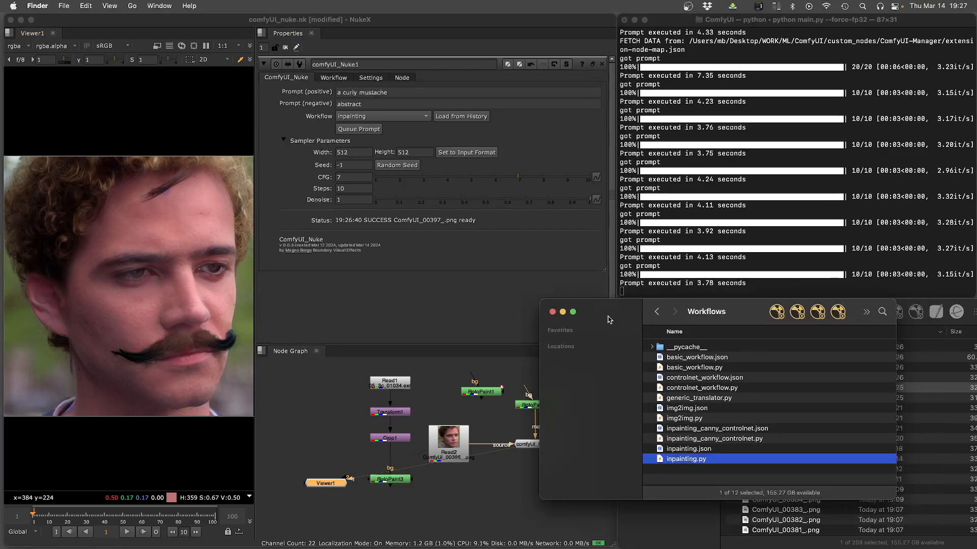
Move the Workflows Finder window aside to reveal the ComfyUI inpainting workflow.
{"action": "left_click_drag", "start_coordinate": [609, 311], "coordinate": [385, 319]}
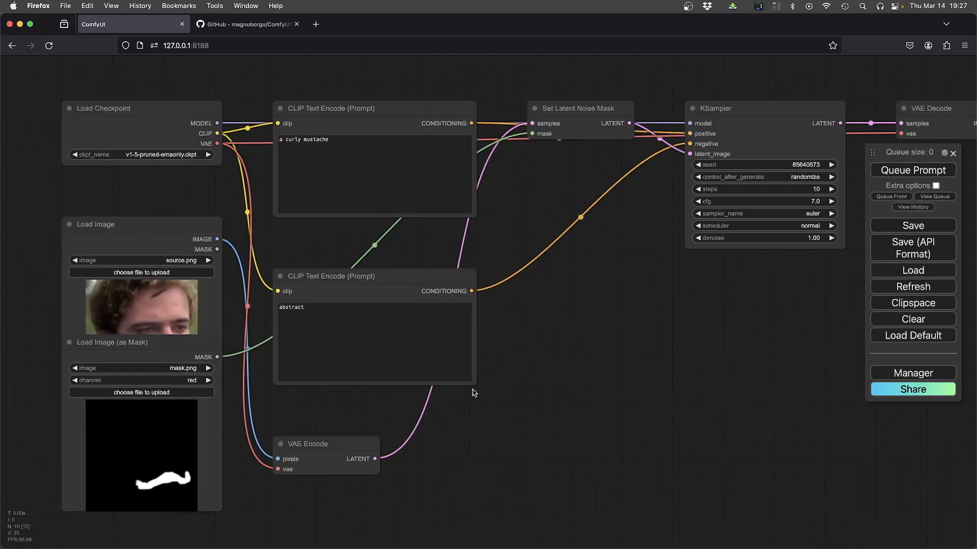
{"action": "mouse_move", "coordinate": [167, 340]}
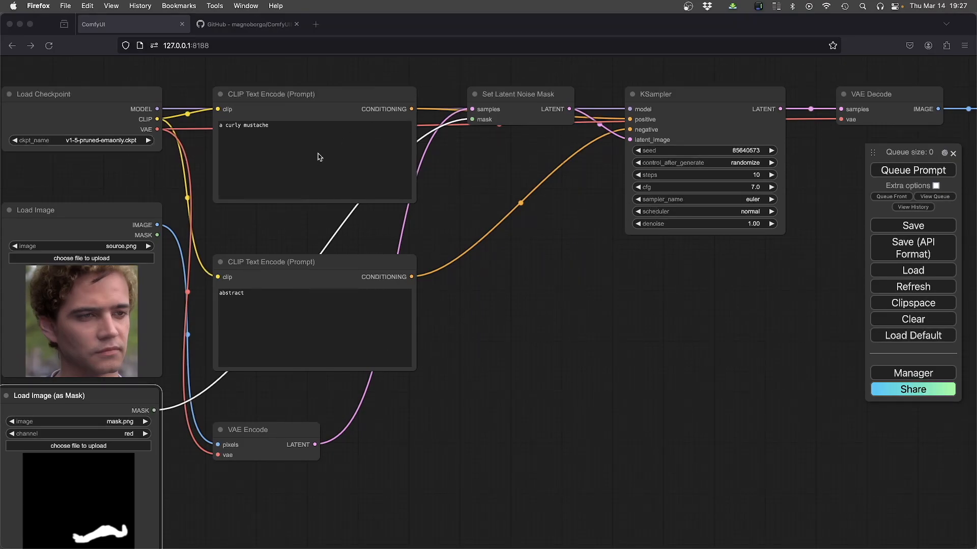
{"action": "mouse_move", "coordinate": [495, 344]}
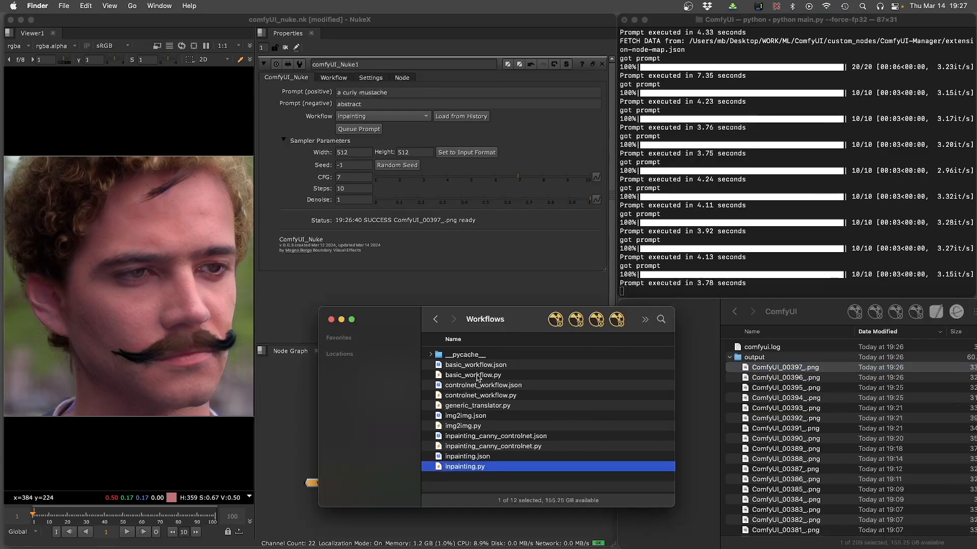
{"action": "mouse_move", "coordinate": [455, 404]}
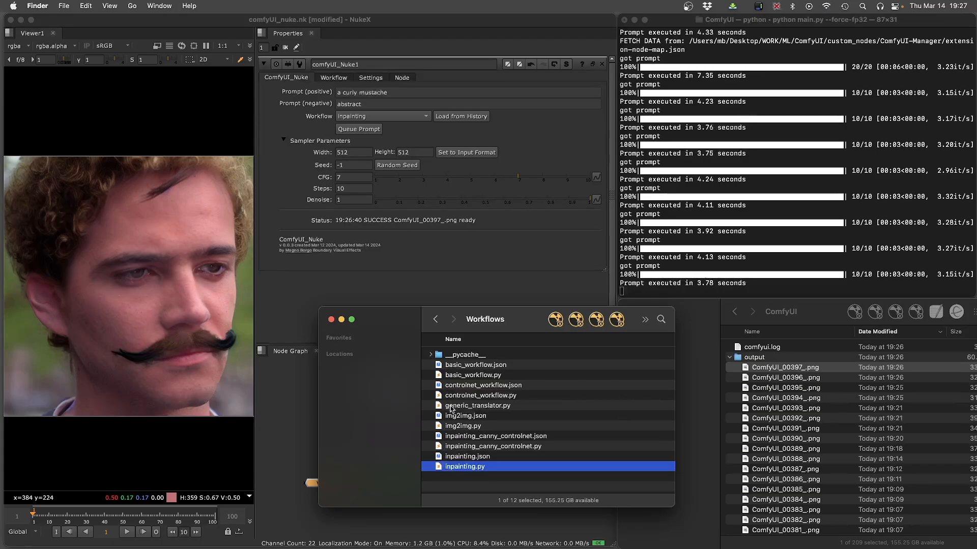
{"action": "mouse_move", "coordinate": [463, 440]}
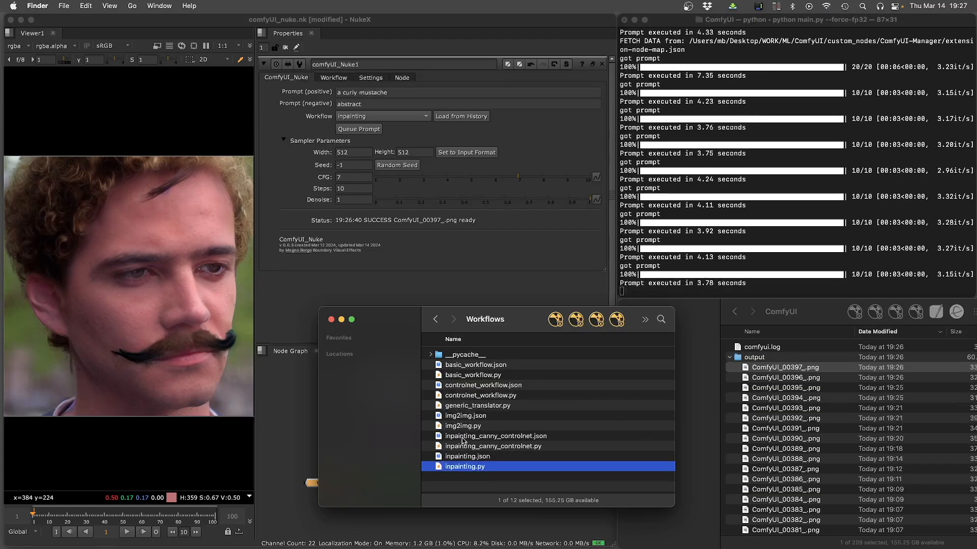
Bring the Finder Workflows window with the workflow JSON and Python files in front of Nuke.
{"action": "left_click", "coordinate": [483, 385]}
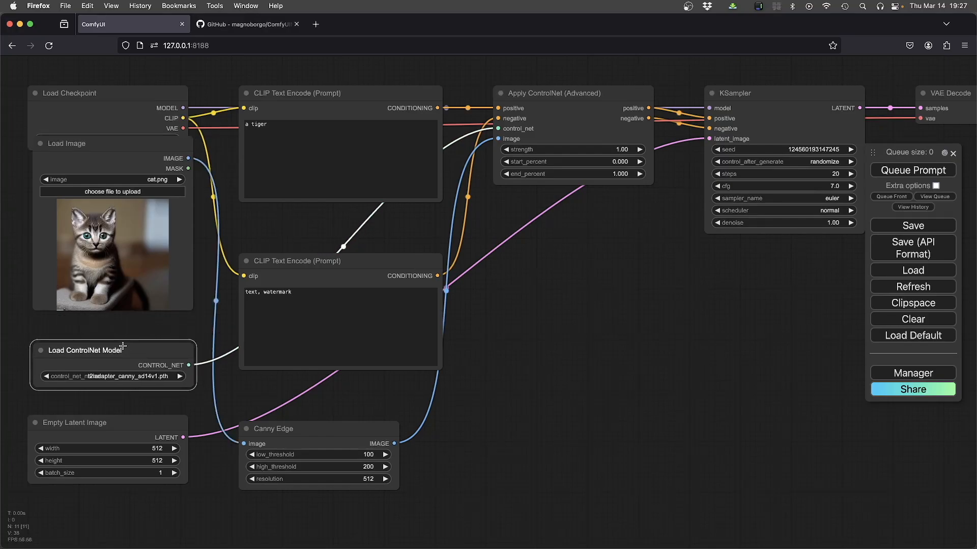
{"action": "mouse_move", "coordinate": [105, 284]}
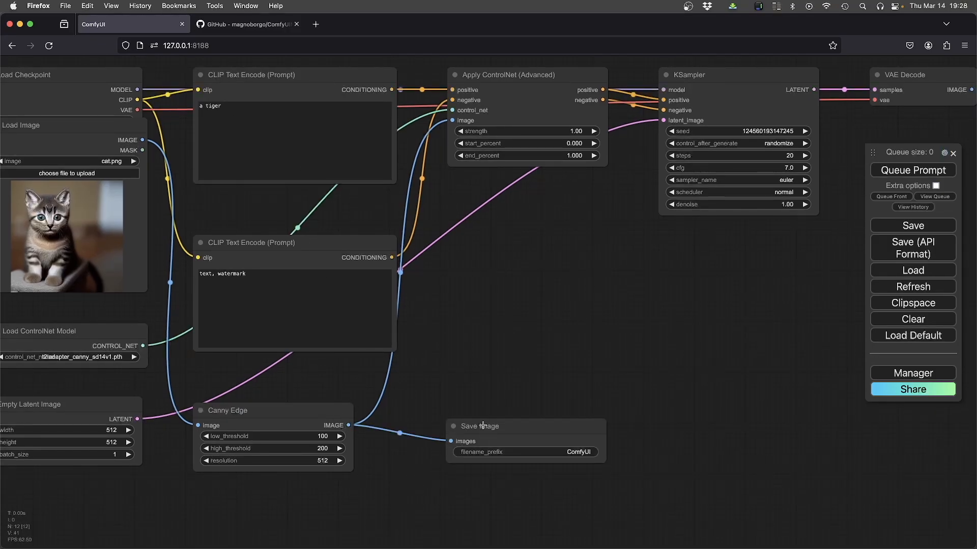
Add a Save Image node for the cat's Canny edges and queue the tiger generation.
{"action": "left_click", "coordinate": [484, 427]}
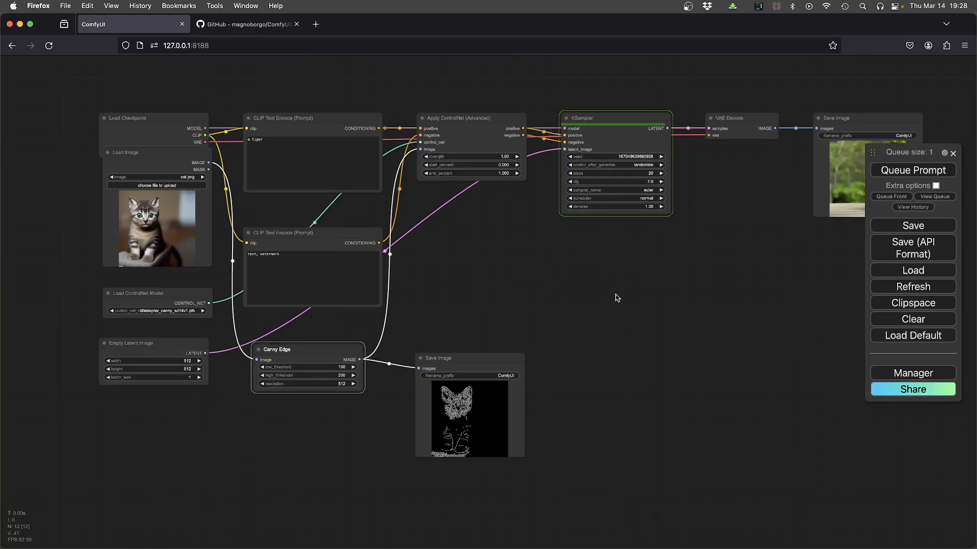
{"action": "left_click", "coordinate": [913, 170]}
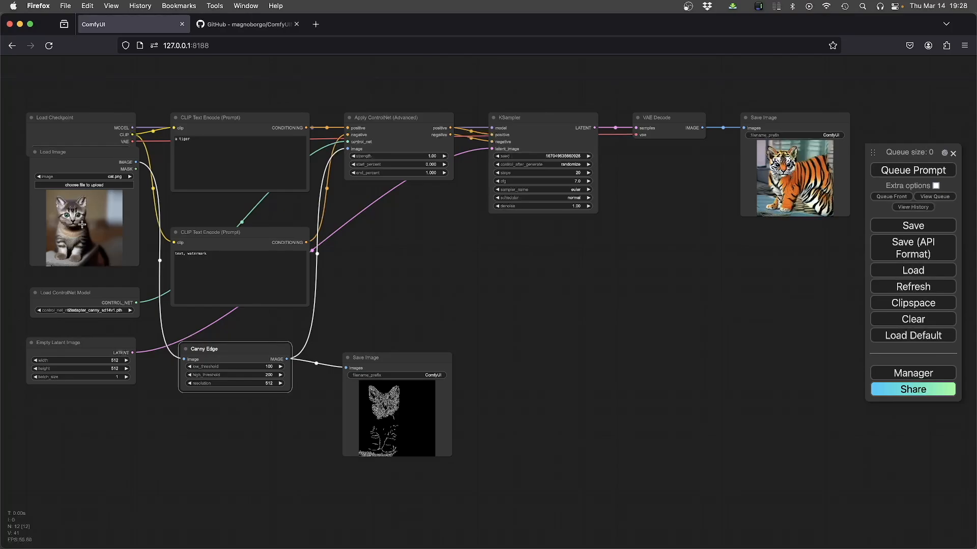
{"action": "mouse_move", "coordinate": [797, 182]}
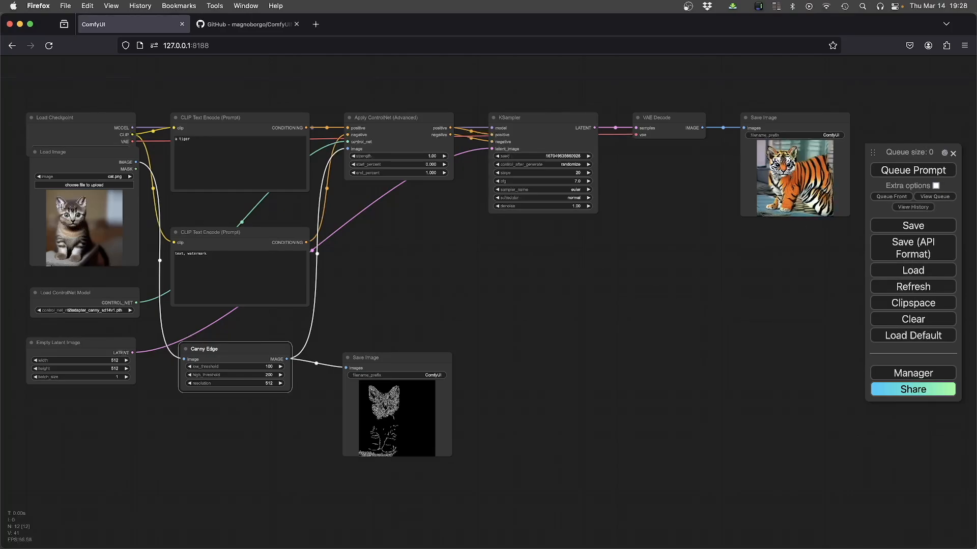
{"action": "mouse_move", "coordinate": [407, 408]}
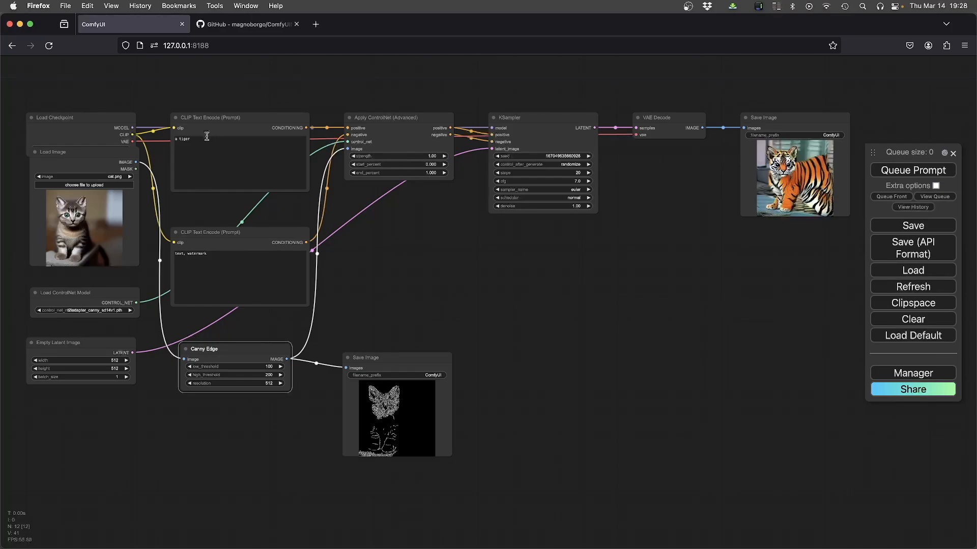
{"action": "left_click", "coordinate": [204, 139]}
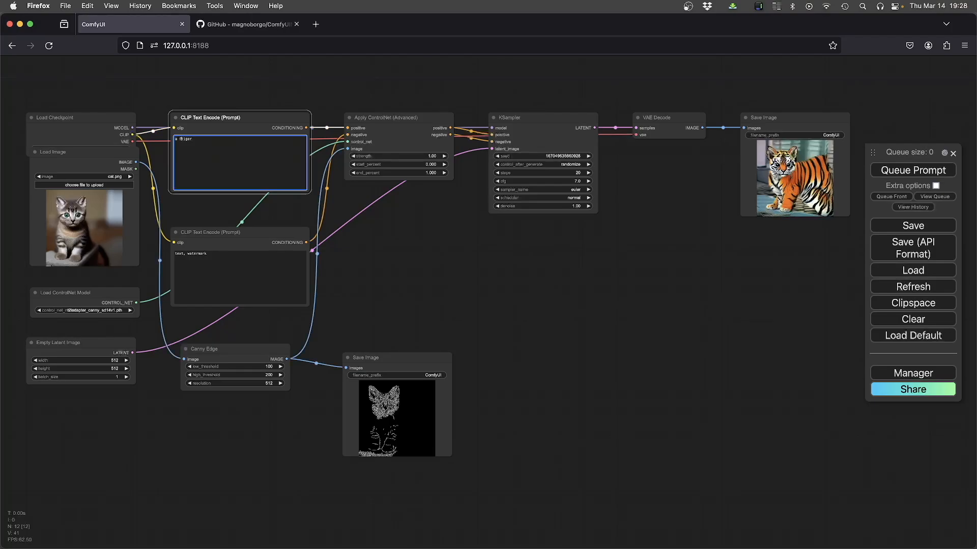
{"action": "type", "text": "fox t"}
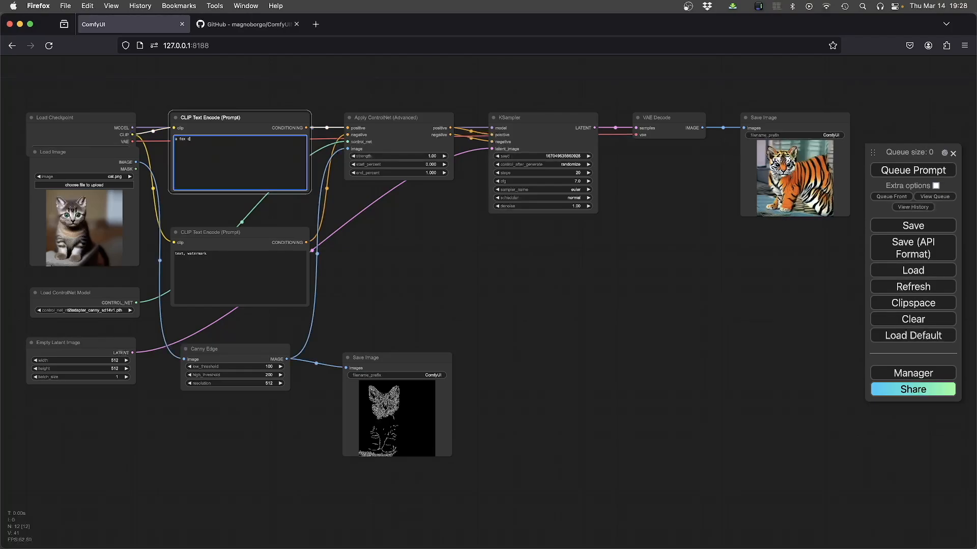
{"action": "left_click", "coordinate": [912, 170]}
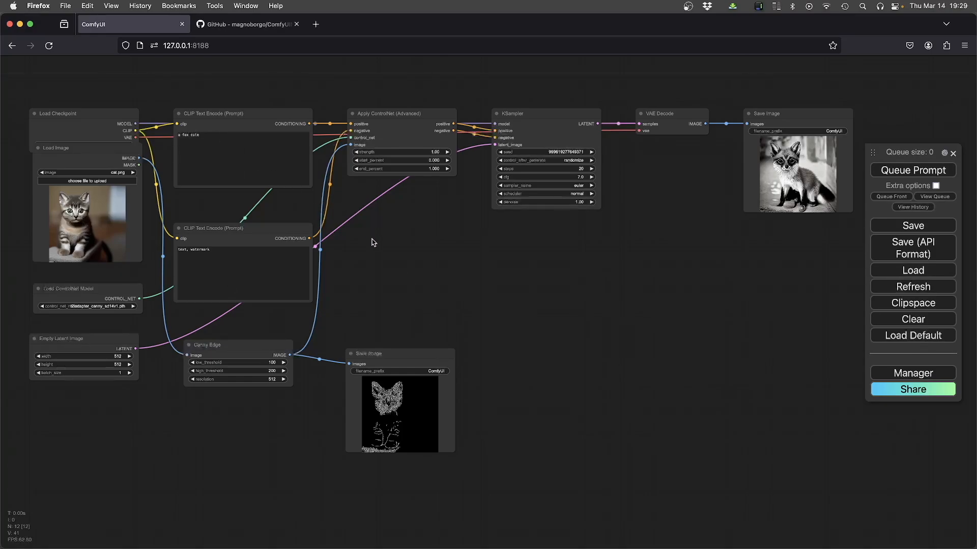
{"action": "mouse_move", "coordinate": [486, 349]}
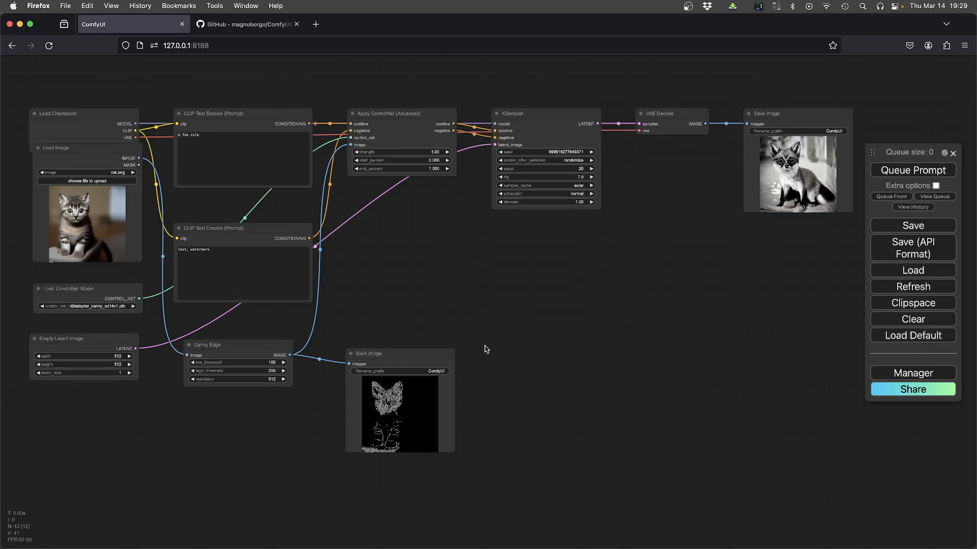
{"action": "mouse_move", "coordinate": [560, 312]}
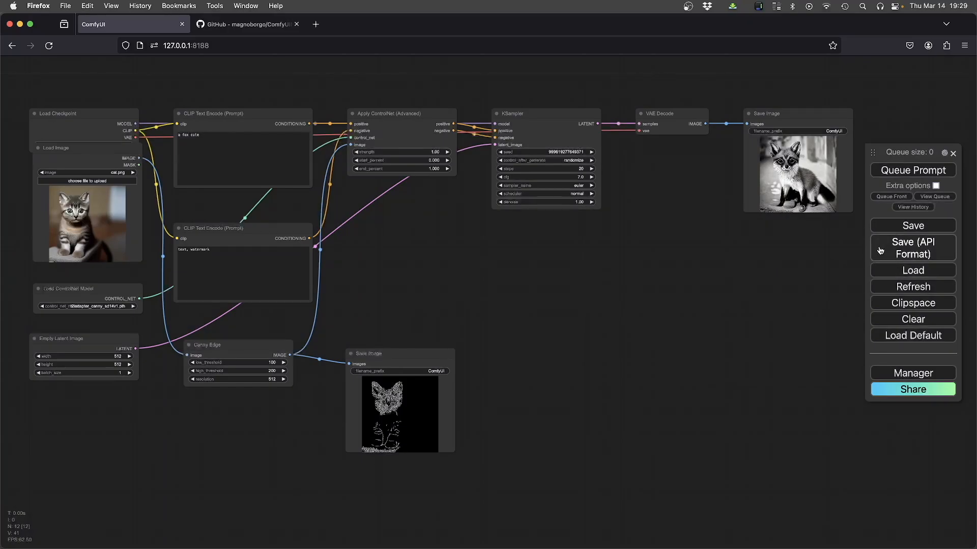
{"action": "mouse_move", "coordinate": [549, 396]}
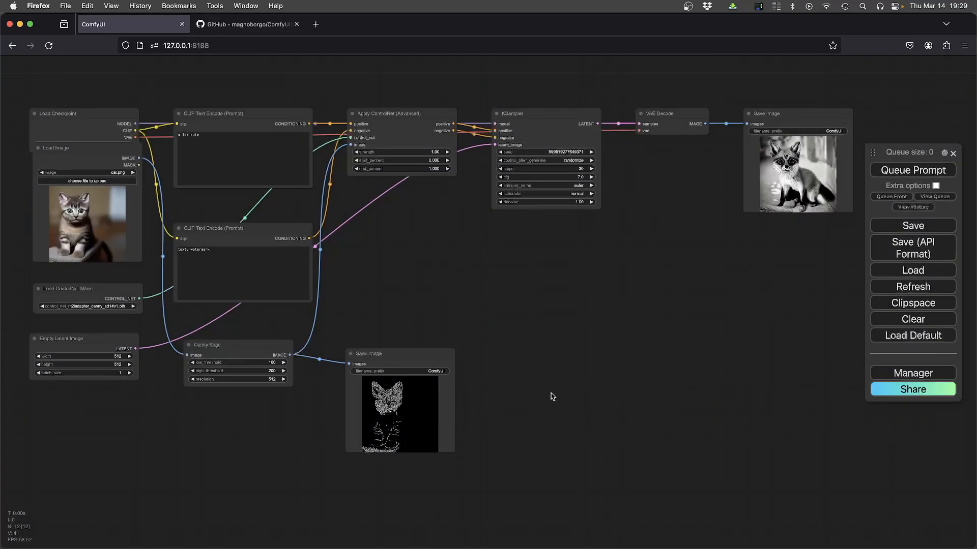
{"action": "mouse_move", "coordinate": [228, 213]}
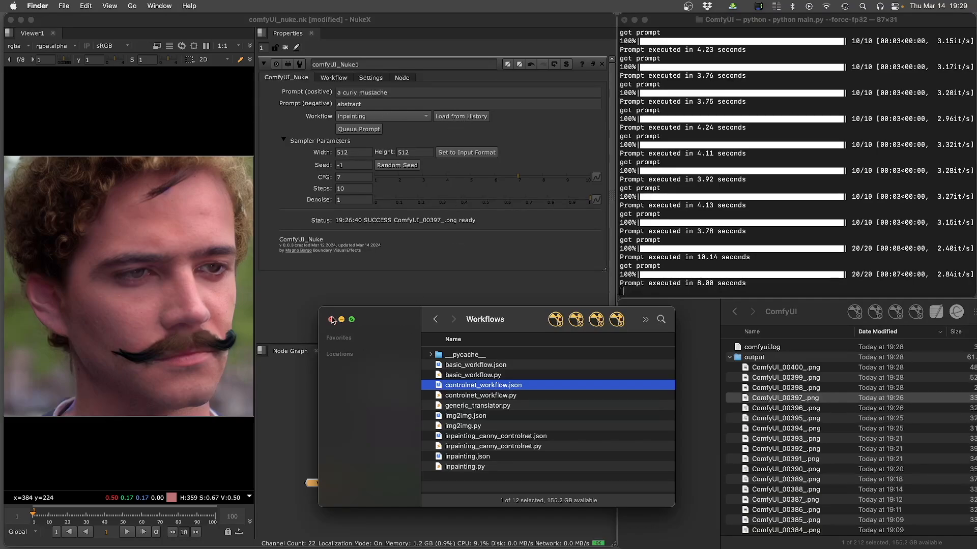
Import the last ComfyUI prompt from history into the ComfyUI_Nuke node.
{"action": "left_click", "coordinate": [461, 116]}
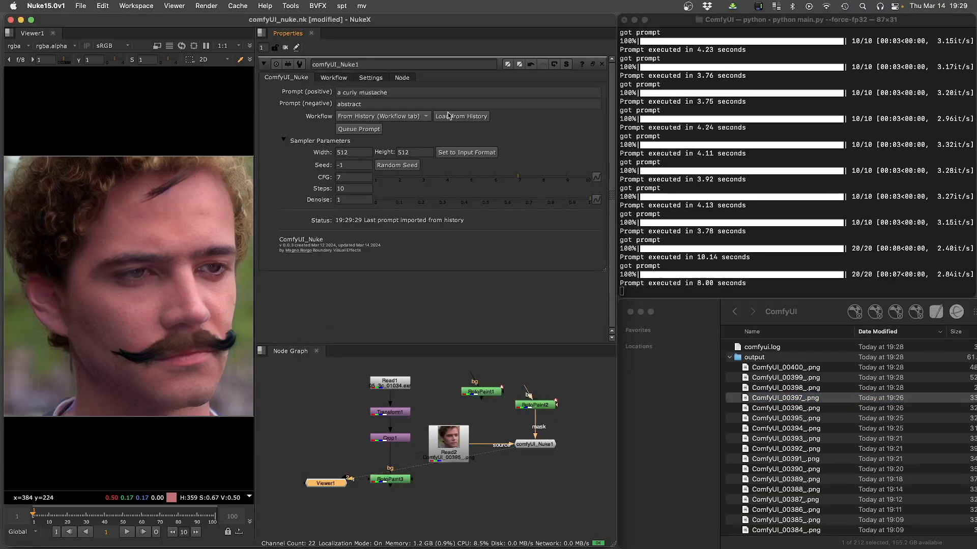
{"action": "mouse_move", "coordinate": [511, 423]}
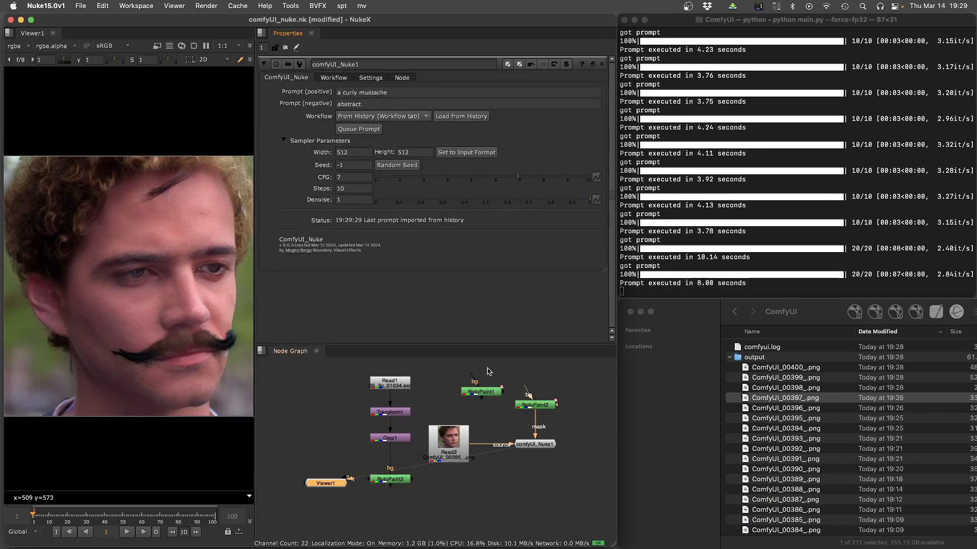
{"action": "mouse_move", "coordinate": [524, 470]}
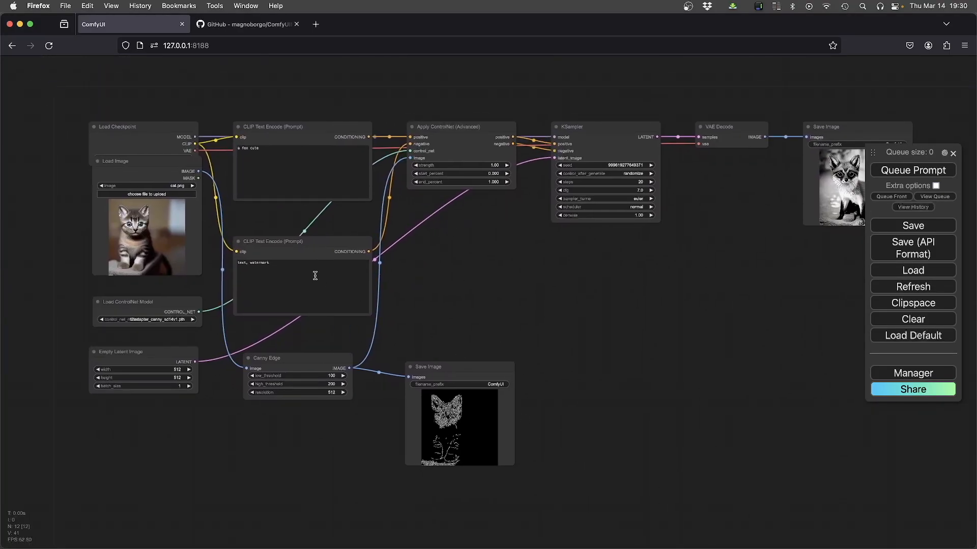
{"action": "mouse_move", "coordinate": [144, 233]}
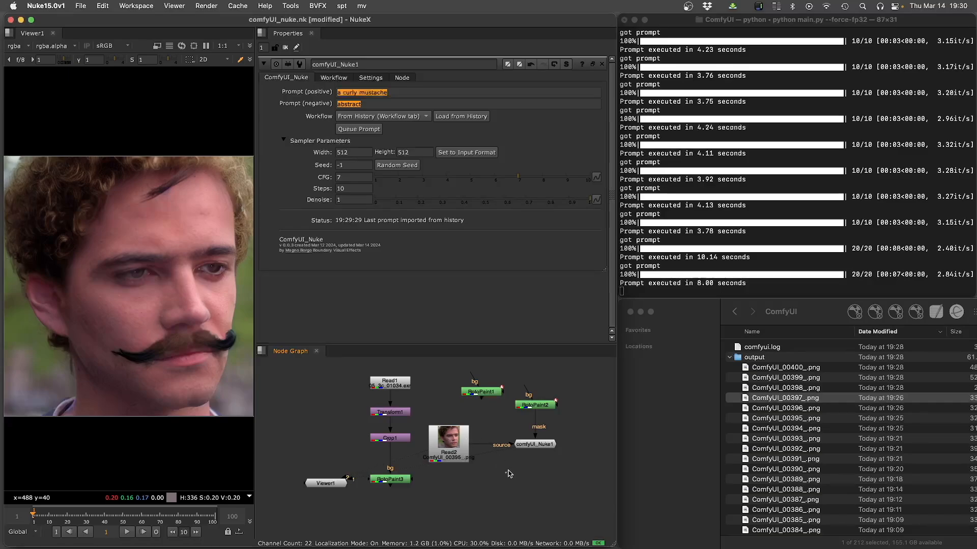
Queue the history-imported workflow and view ComfyUI_00402_.png, the black-and-white mustached portrait.
{"action": "left_click", "coordinate": [358, 129]}
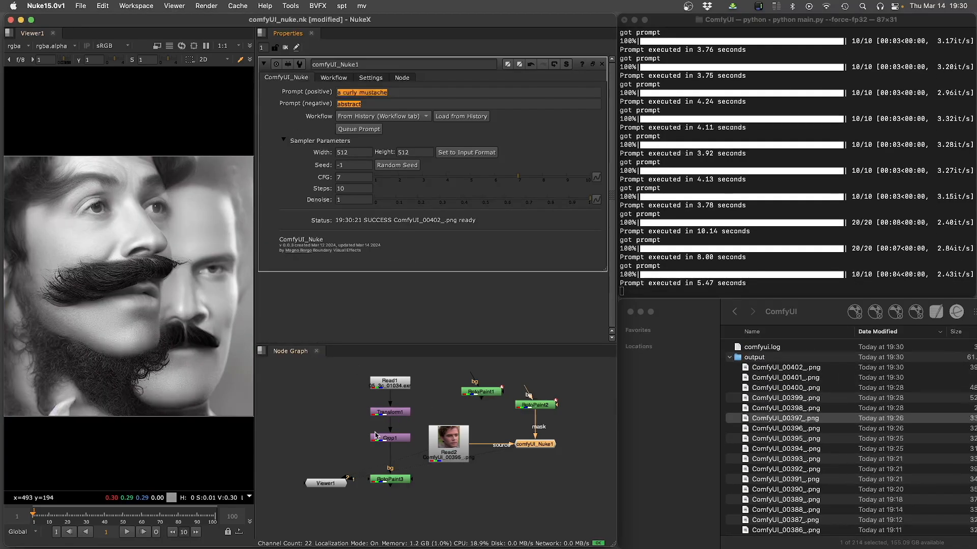
{"action": "left_click", "coordinate": [448, 443]}
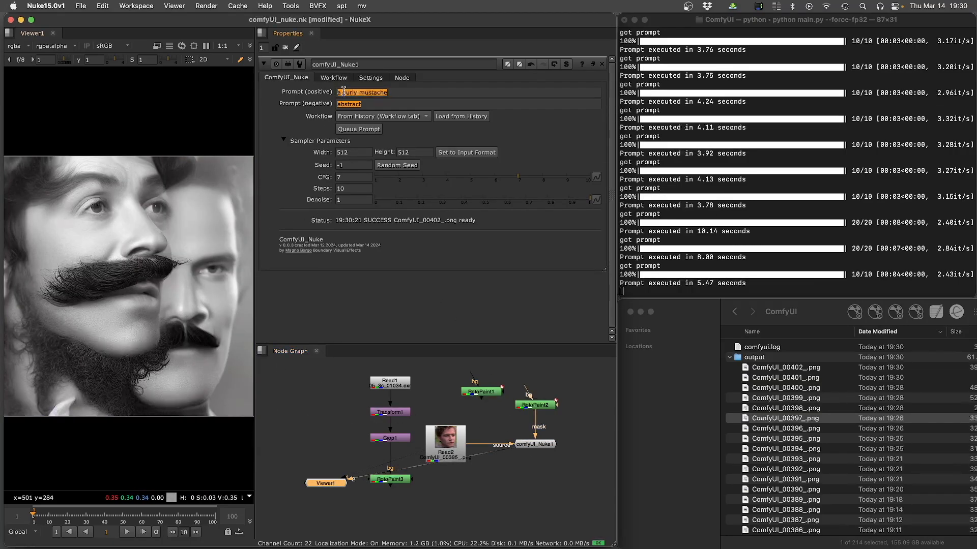
{"action": "left_click", "coordinate": [358, 129]}
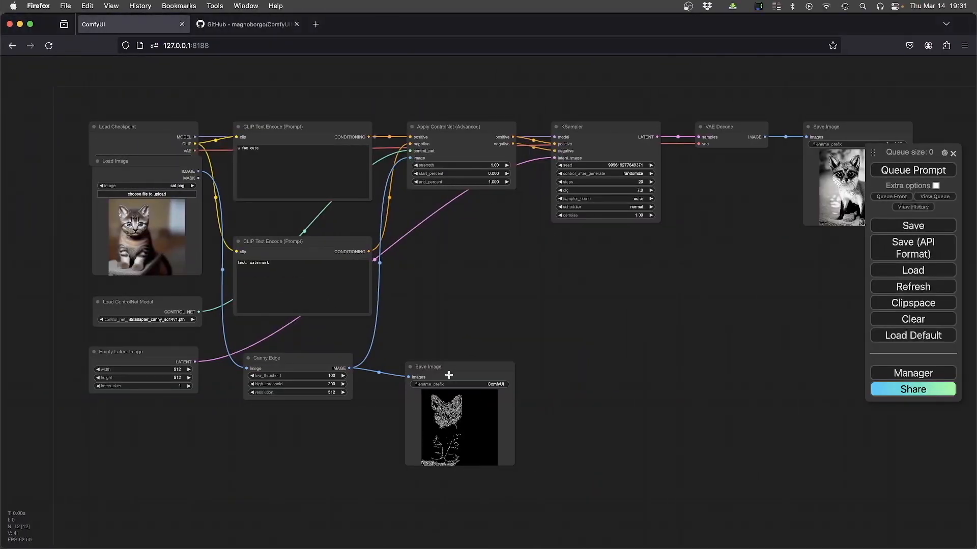
Drag the Canny Edge Save Image node slightly lower on the ComfyUI canvas.
{"action": "left_click_drag", "start_coordinate": [448, 374], "coordinate": [453, 400]}
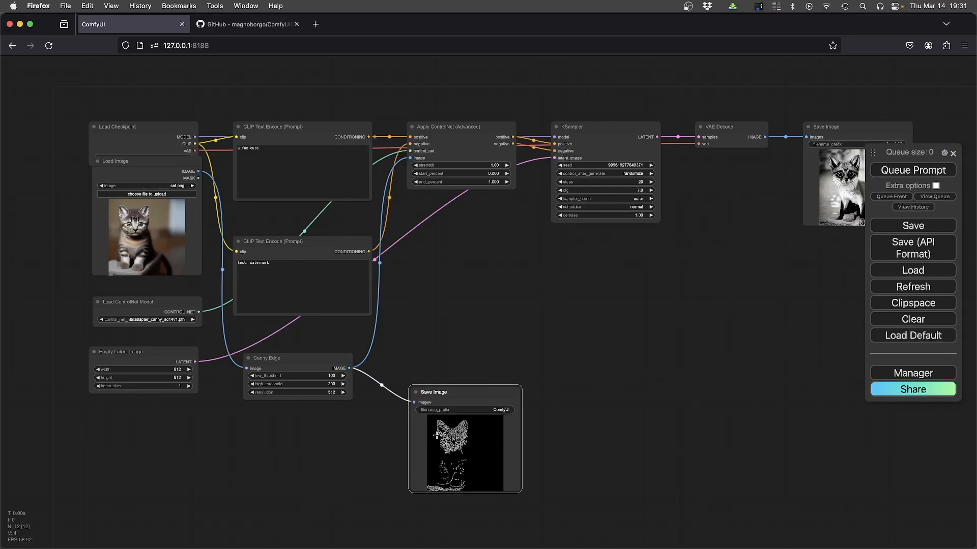
{"action": "mouse_move", "coordinate": [833, 189]}
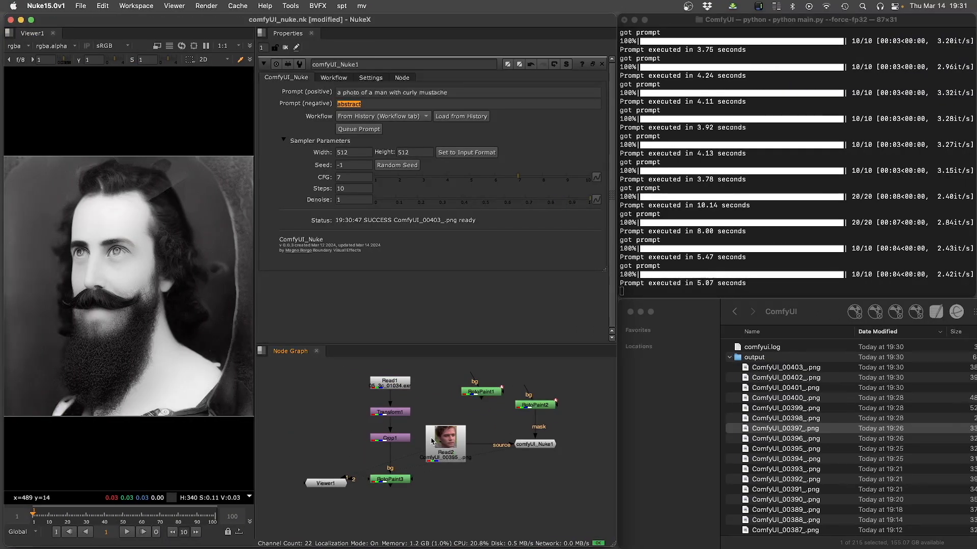
{"action": "mouse_move", "coordinate": [448, 450]}
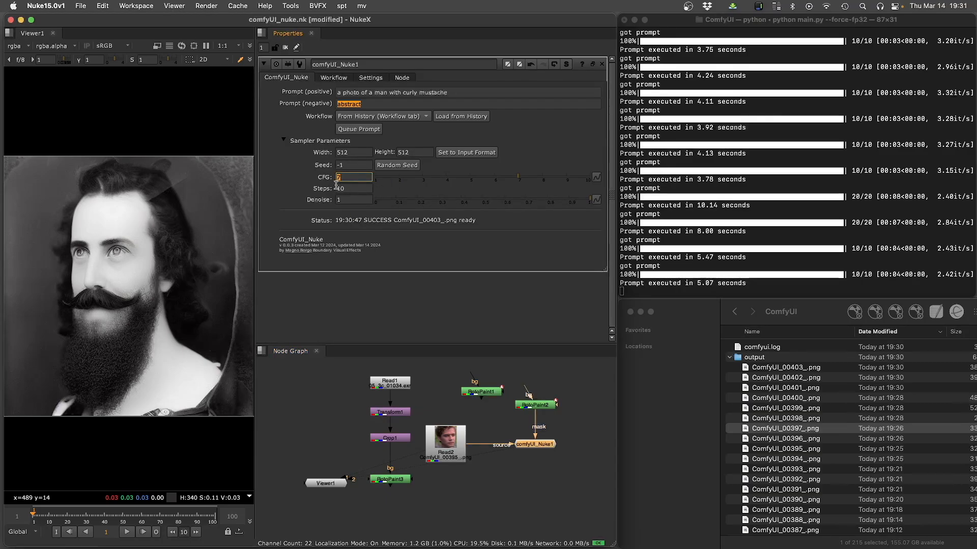
Set CFG 9 and denoise 0.9, generate ComfyUI_00404_.png, then switch the workflow to img2img.
{"action": "left_click", "coordinate": [358, 128]}
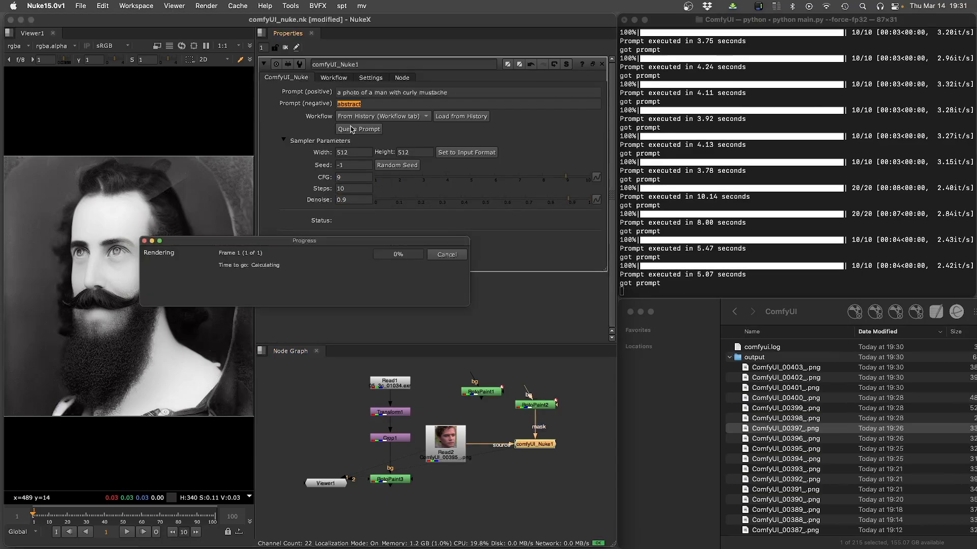
{"action": "left_click", "coordinate": [358, 129]}
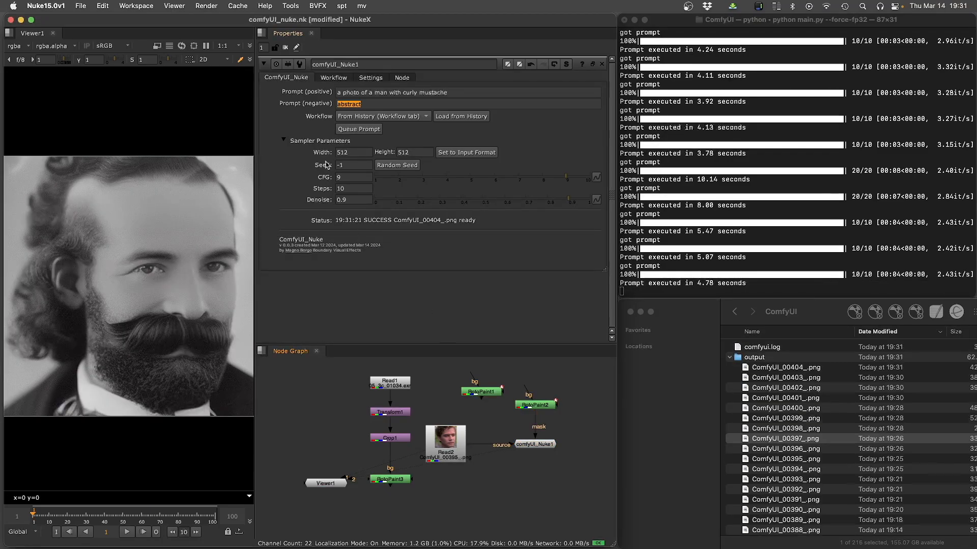
{"action": "left_click", "coordinate": [379, 116]}
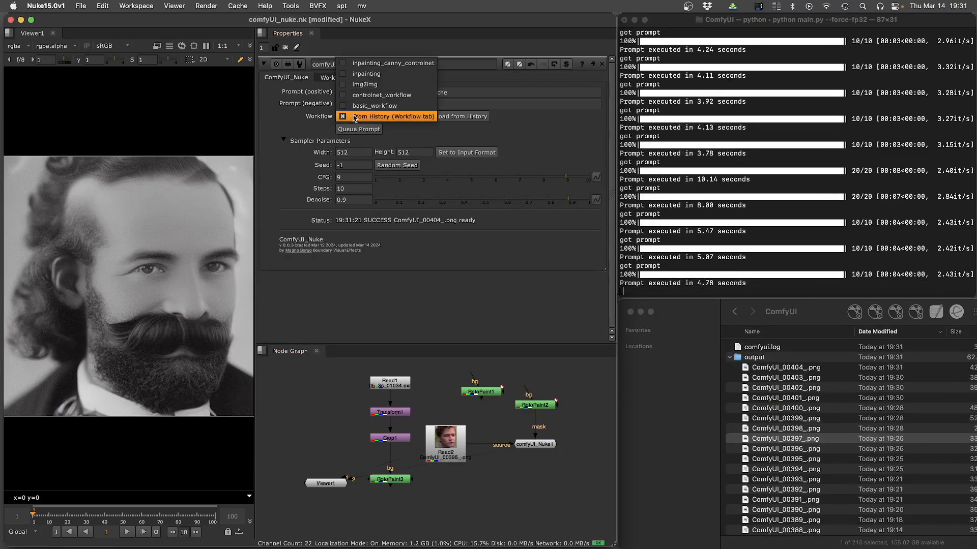
{"action": "mouse_move", "coordinate": [366, 74]}
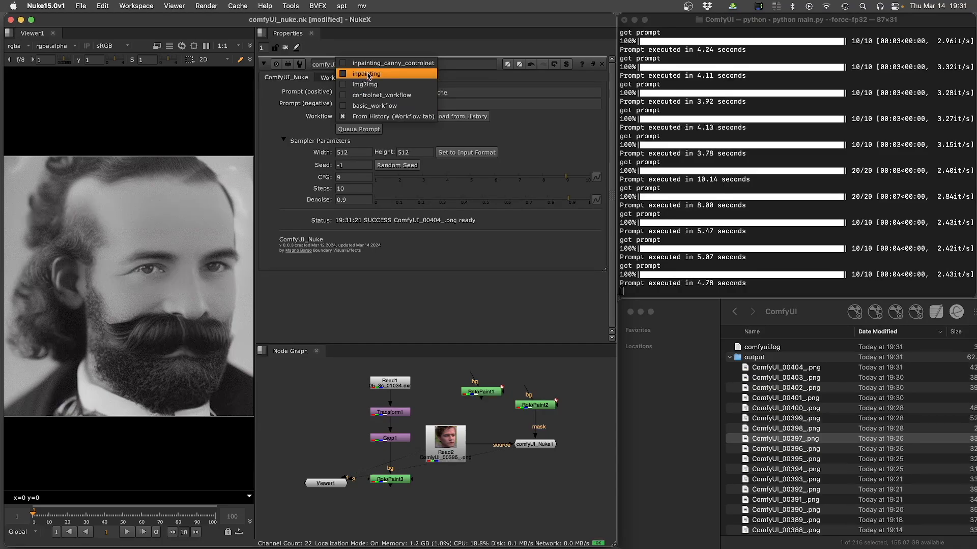
{"action": "left_click", "coordinate": [366, 73]}
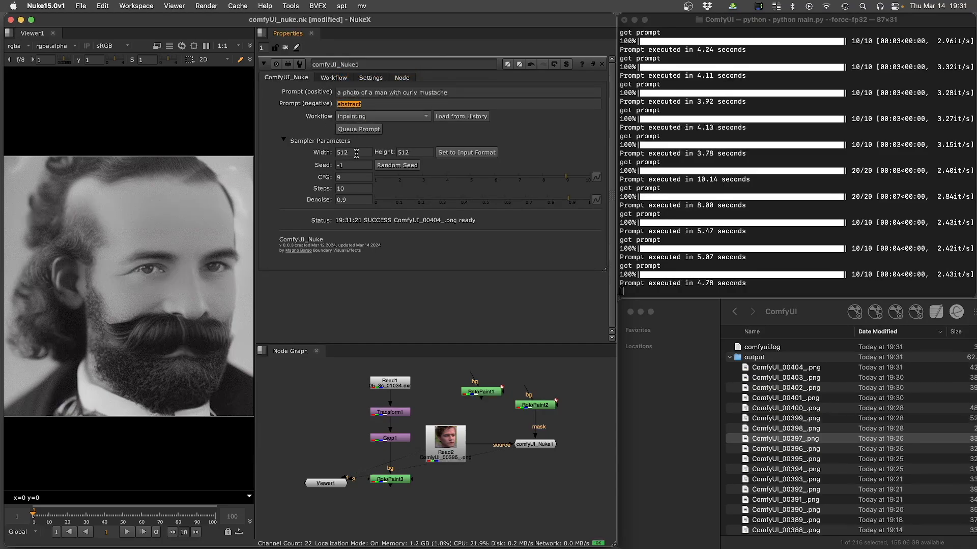
{"action": "left_click", "coordinate": [383, 116]}
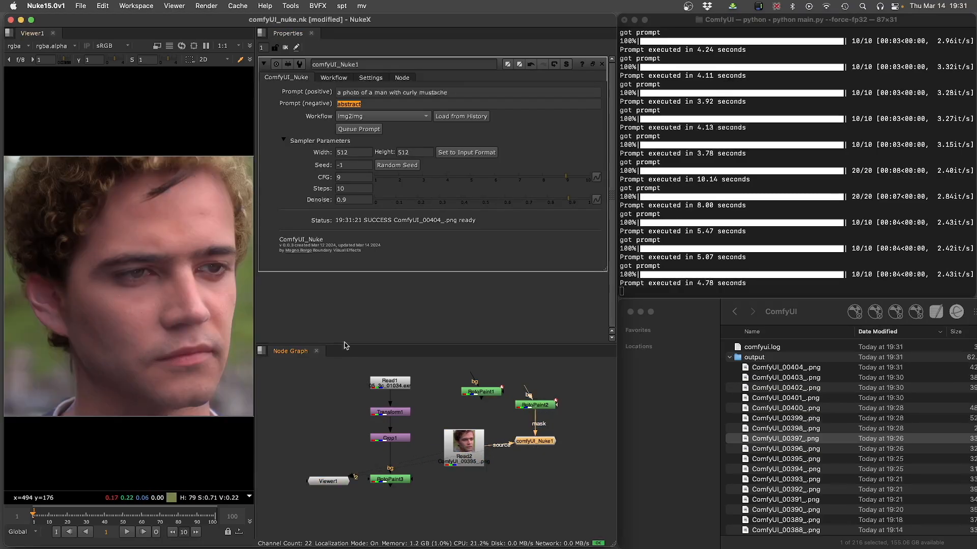
Queue img2img repeatedly, generating colour mustached portraits up to ComfyUI_00407_.png.
{"action": "left_click", "coordinate": [358, 129]}
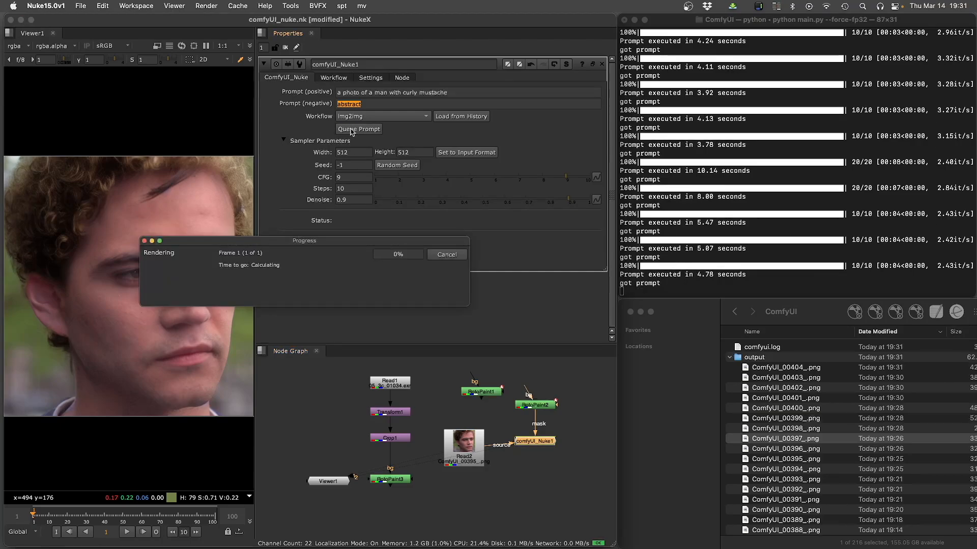
{"action": "left_click", "coordinate": [358, 129]}
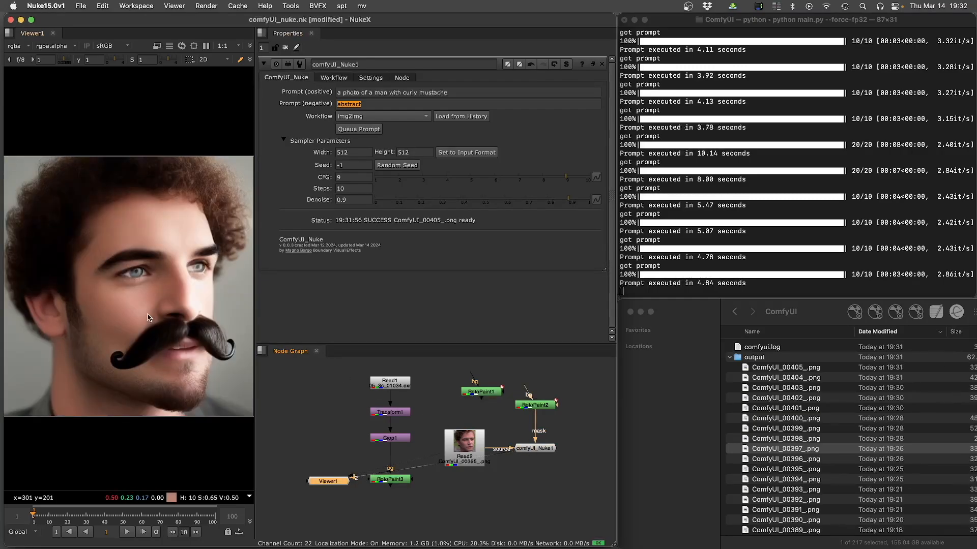
{"action": "left_click", "coordinate": [358, 128]}
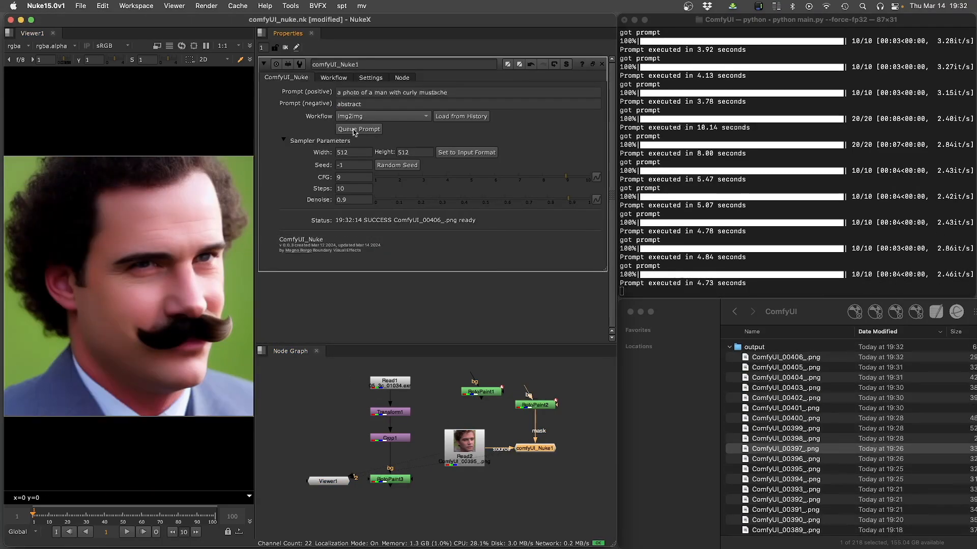
{"action": "left_click", "coordinate": [359, 129]}
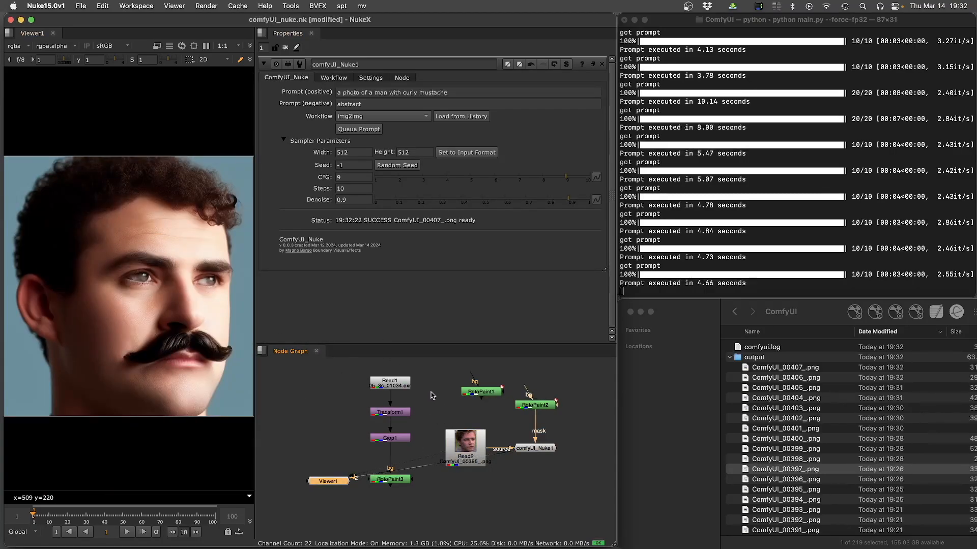
{"action": "mouse_move", "coordinate": [441, 410]}
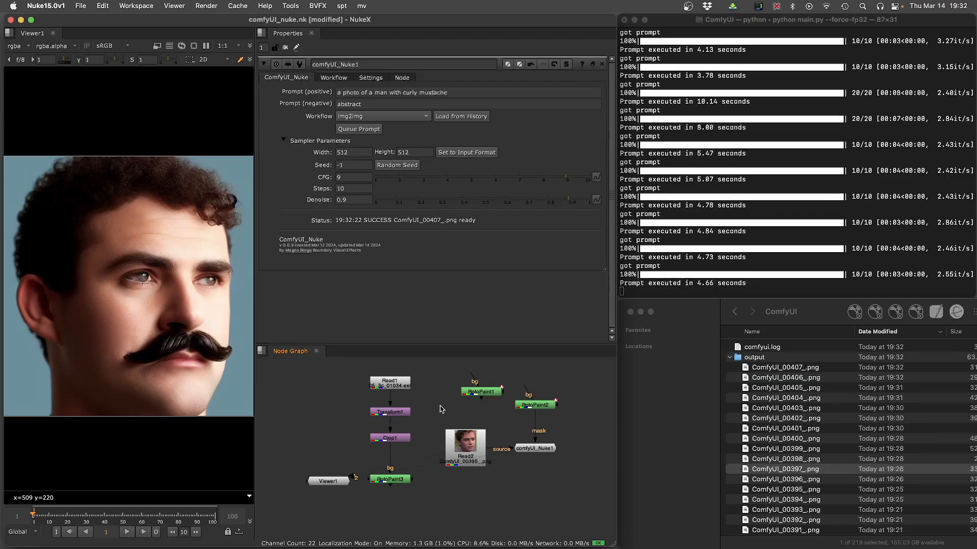
{"action": "mouse_move", "coordinate": [511, 479]}
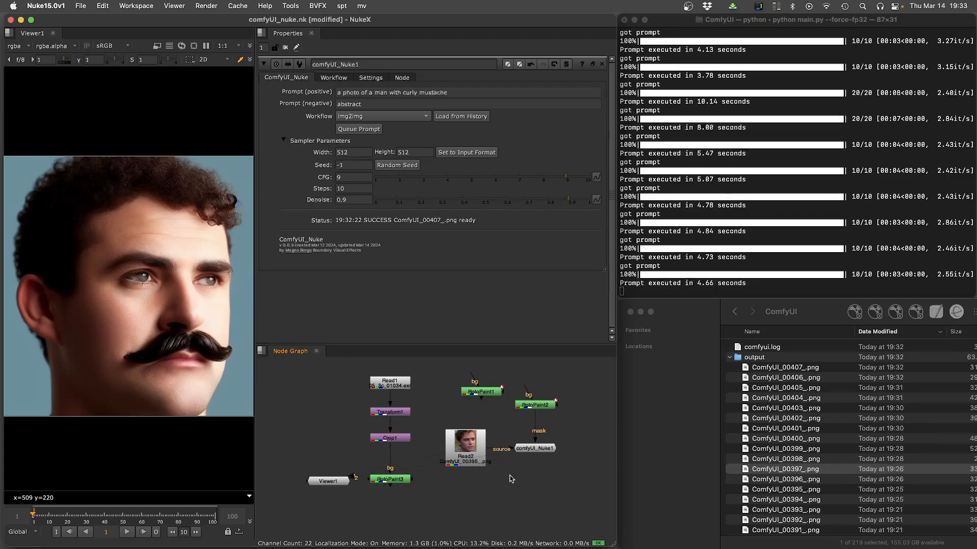